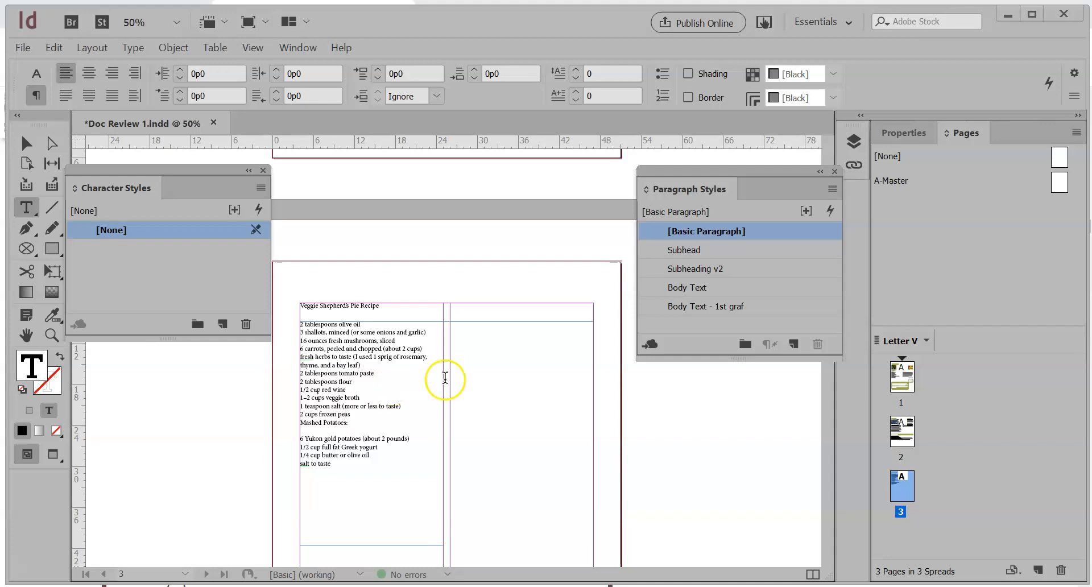
Step: Scroll up from the Veggie Shepherd's Pie page to the bottom of page 1
{"action": "scroll", "scroll_direction": "up", "scroll_amount": 3}
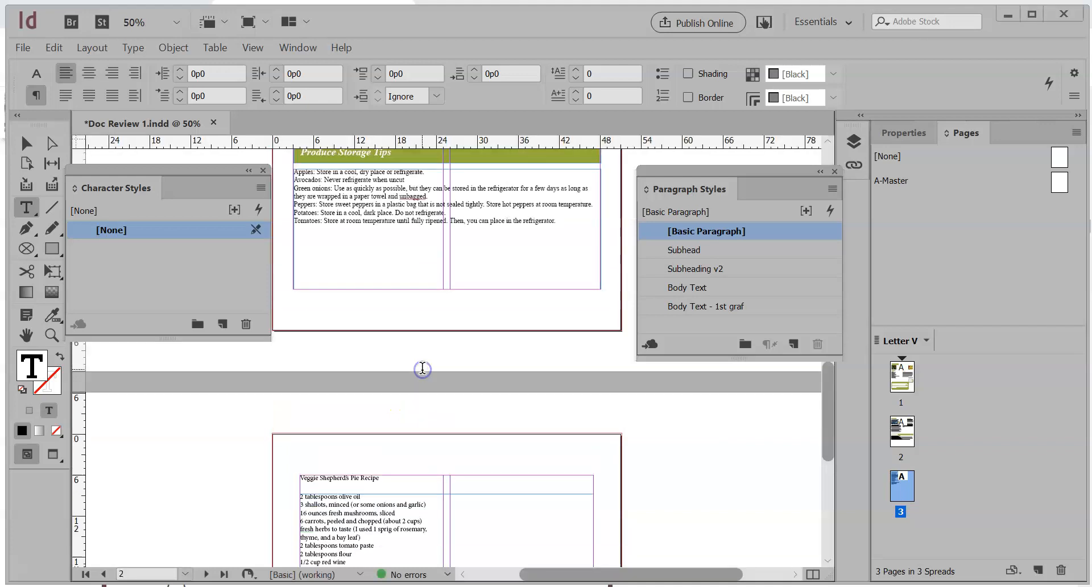
{"action": "scroll", "scroll_direction": "up", "scroll_amount": 3}
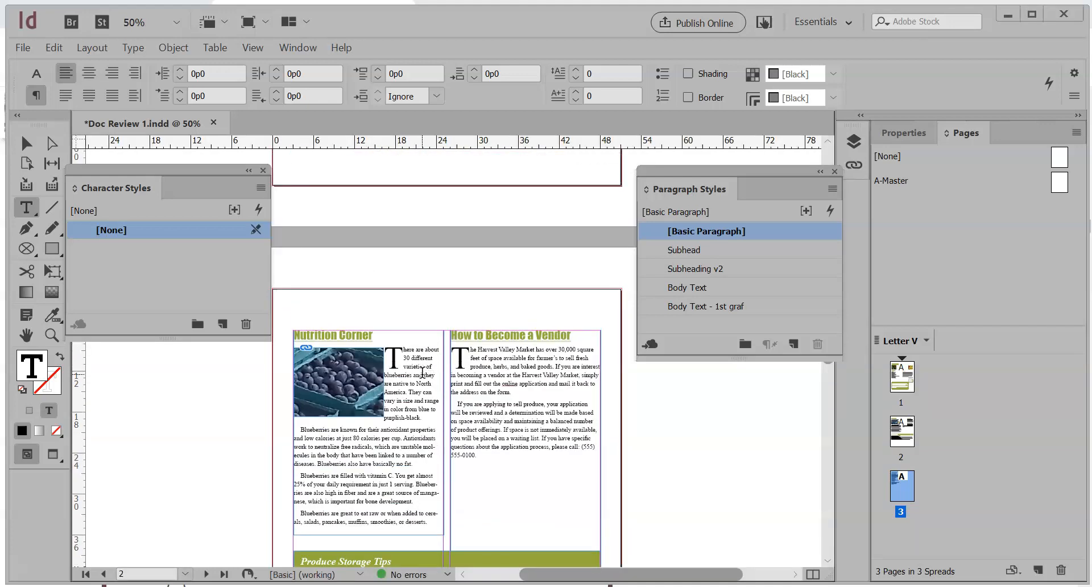
{"action": "scroll", "scroll_direction": "down", "scroll_amount": 3}
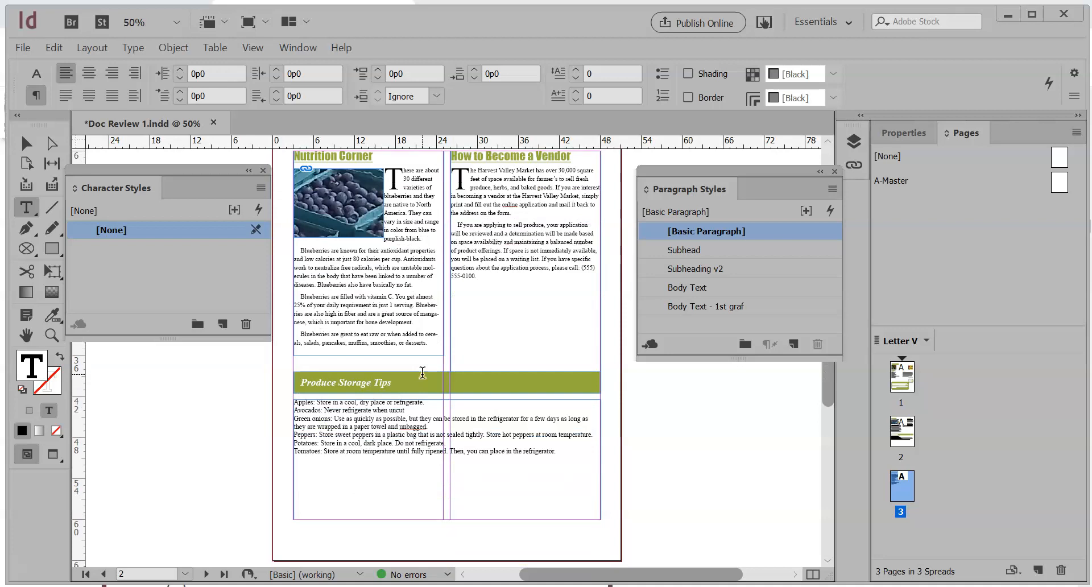
{"action": "mouse_move", "coordinate": [142, 284]}
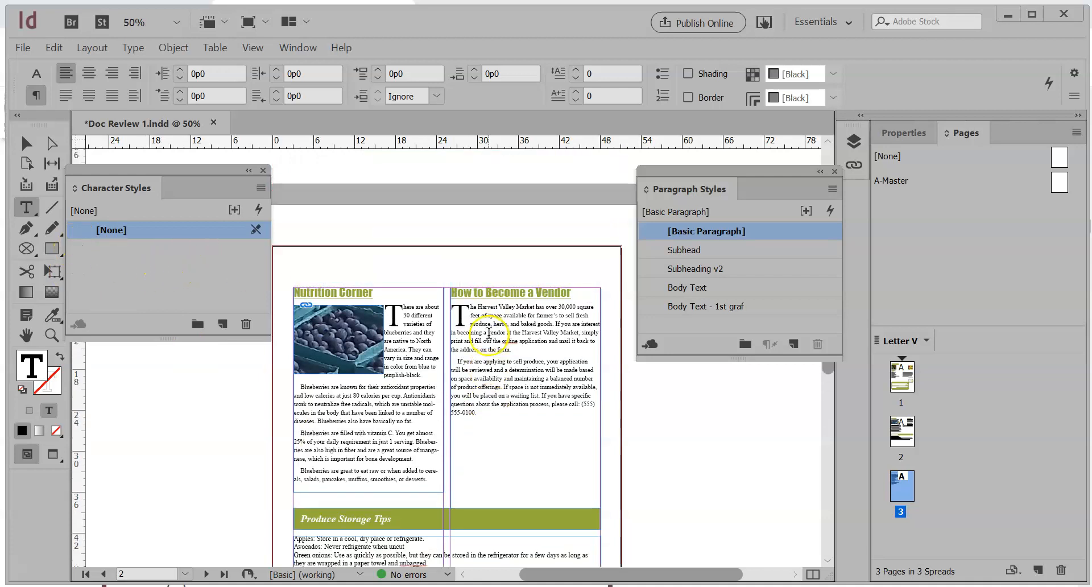
{"action": "scroll", "scroll_direction": "up", "scroll_amount": 3}
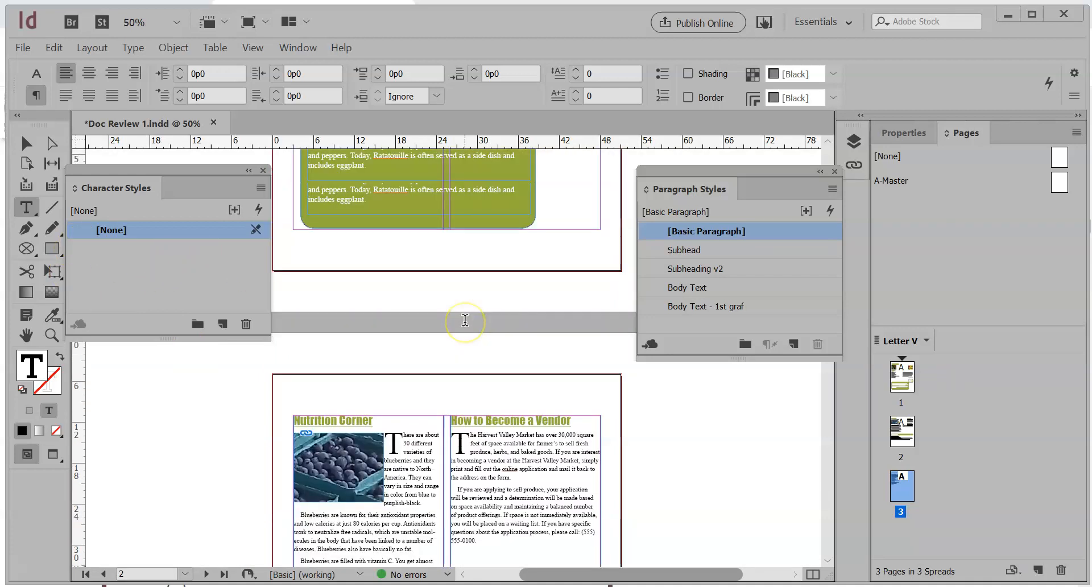
Step: Select the Ratatouille ingredients on page 1 and apply bulleted list formatting
{"action": "left_click", "coordinate": [104, 574]}
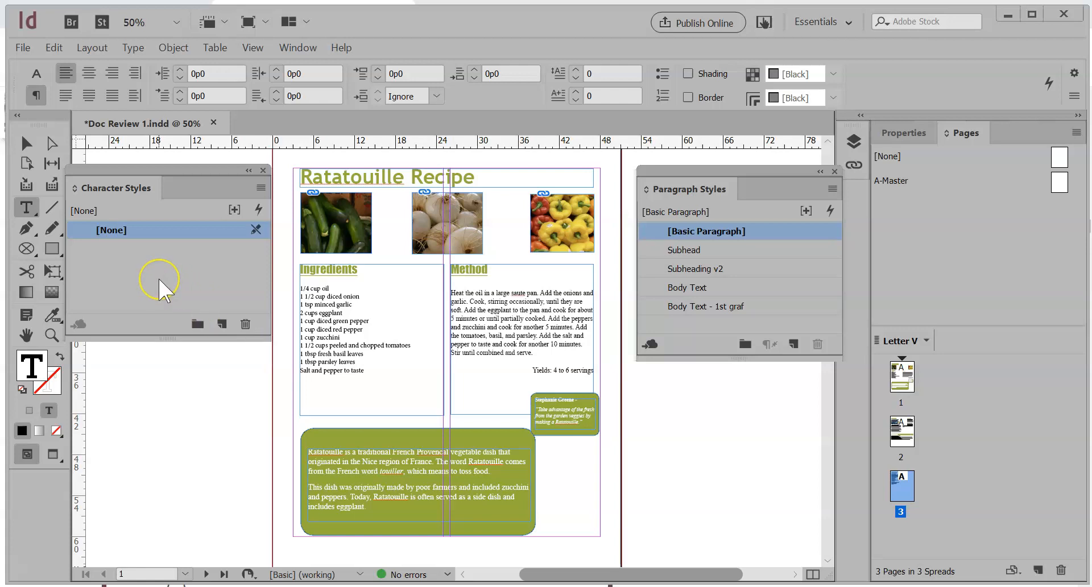
{"action": "mouse_move", "coordinate": [167, 295]}
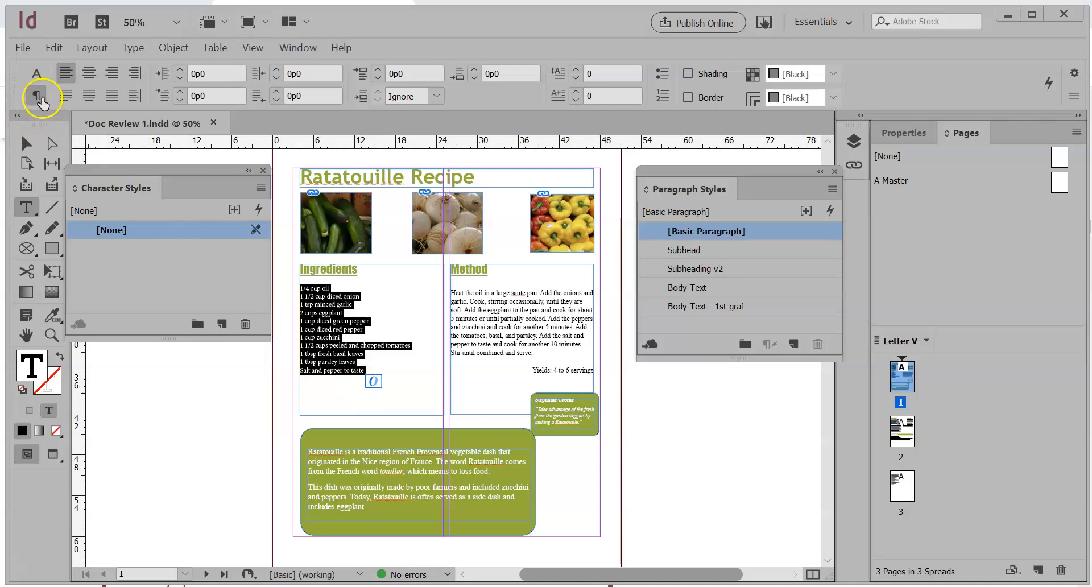
{"action": "mouse_move", "coordinate": [36, 96]}
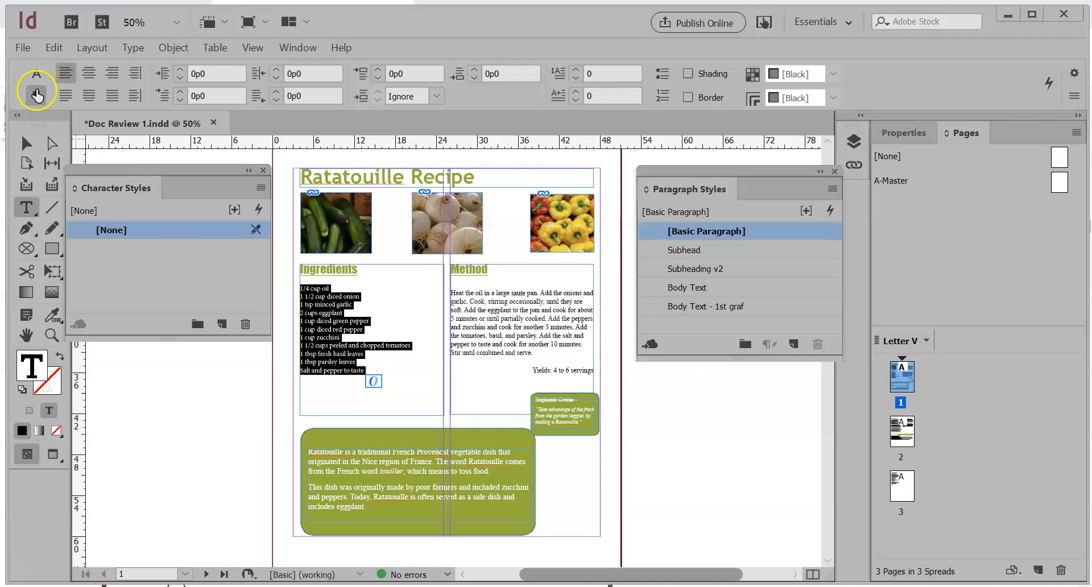
{"action": "mouse_move", "coordinate": [668, 97]}
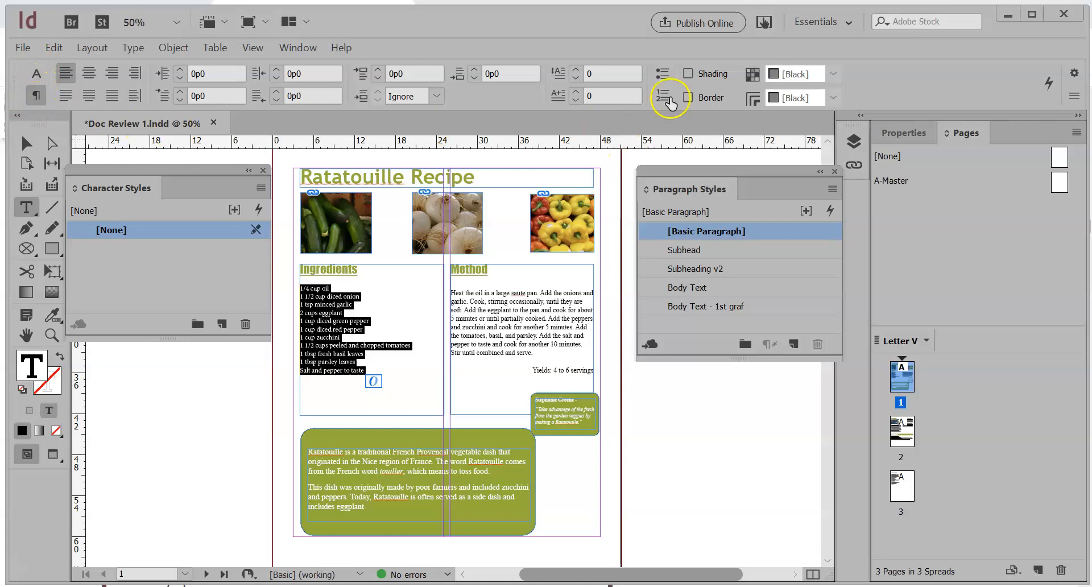
{"action": "left_click", "coordinate": [661, 74]}
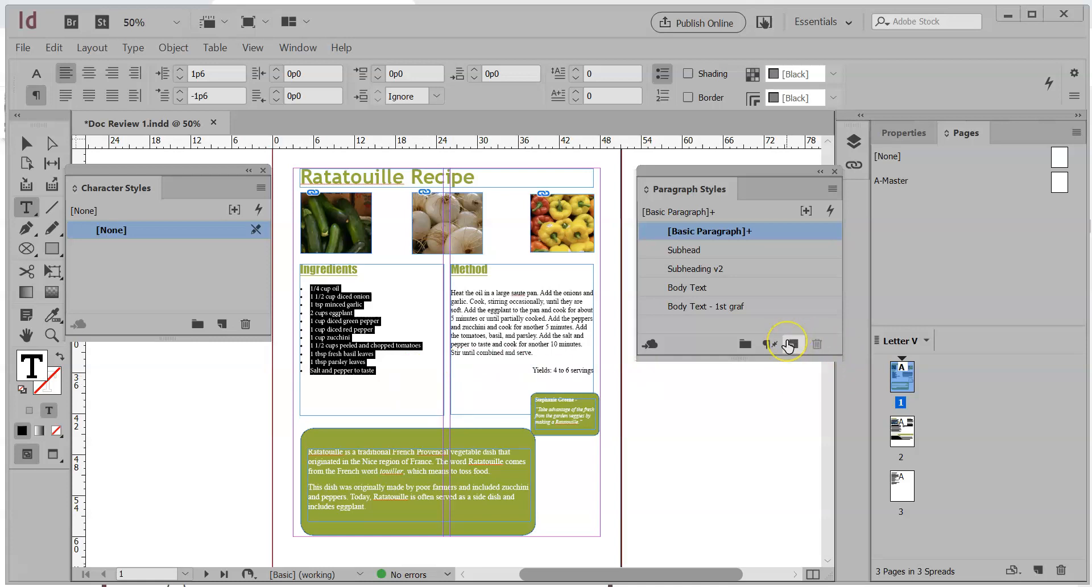
{"action": "mouse_move", "coordinate": [792, 344]}
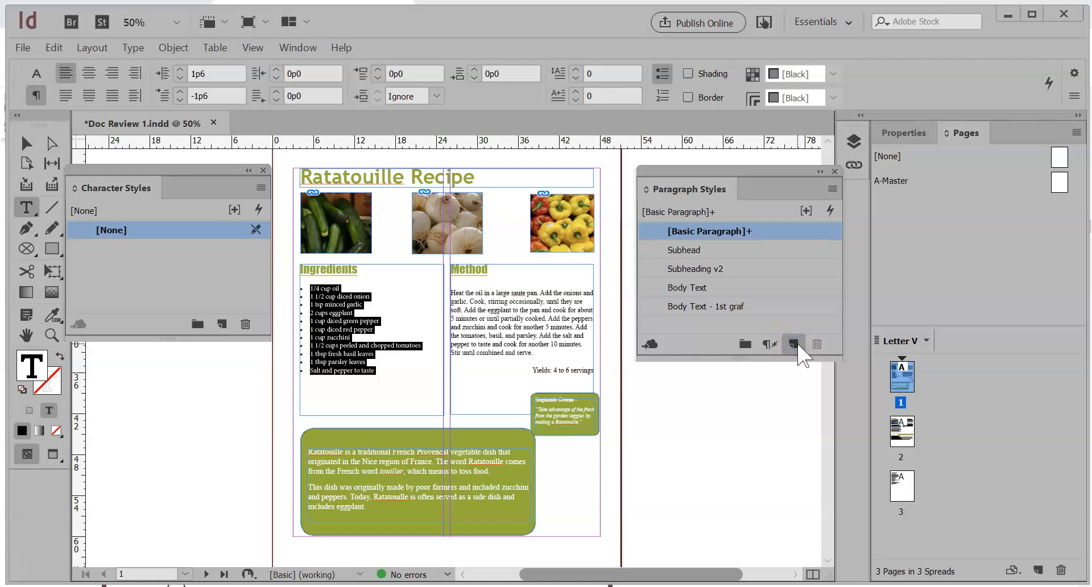
Step: Create a new paragraph style from the bulleted ingredients, named 'Ing Bullets'
{"action": "left_click", "coordinate": [793, 343]}
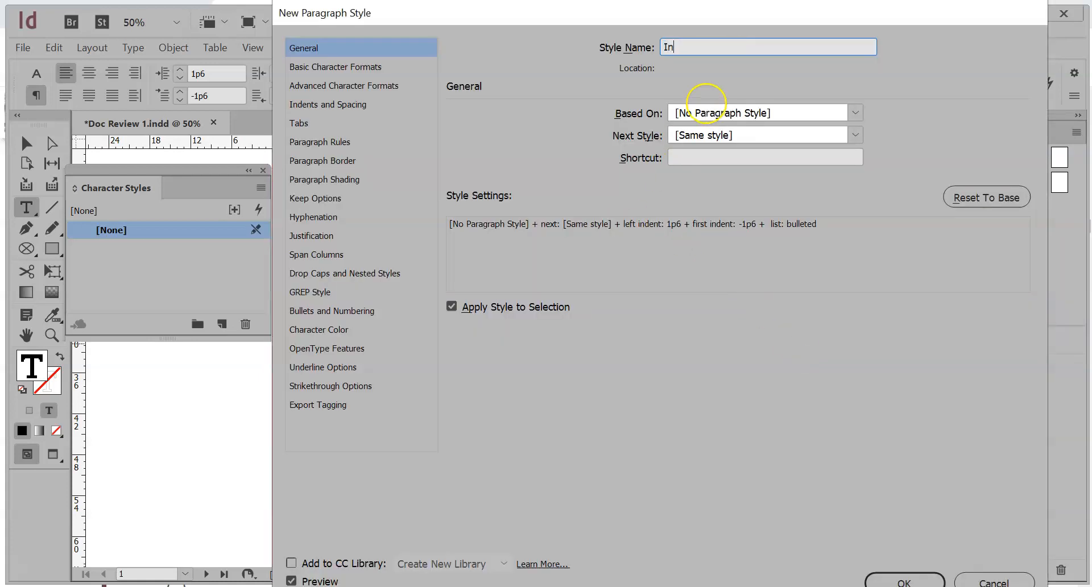
{"action": "type", "text": "g"}
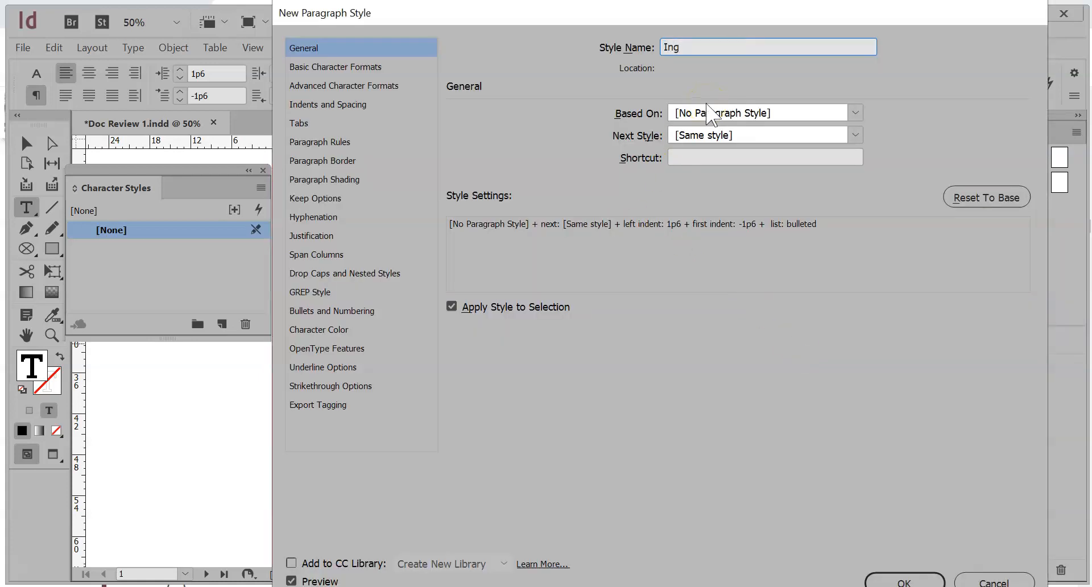
{"action": "type", "text": "Bullets"}
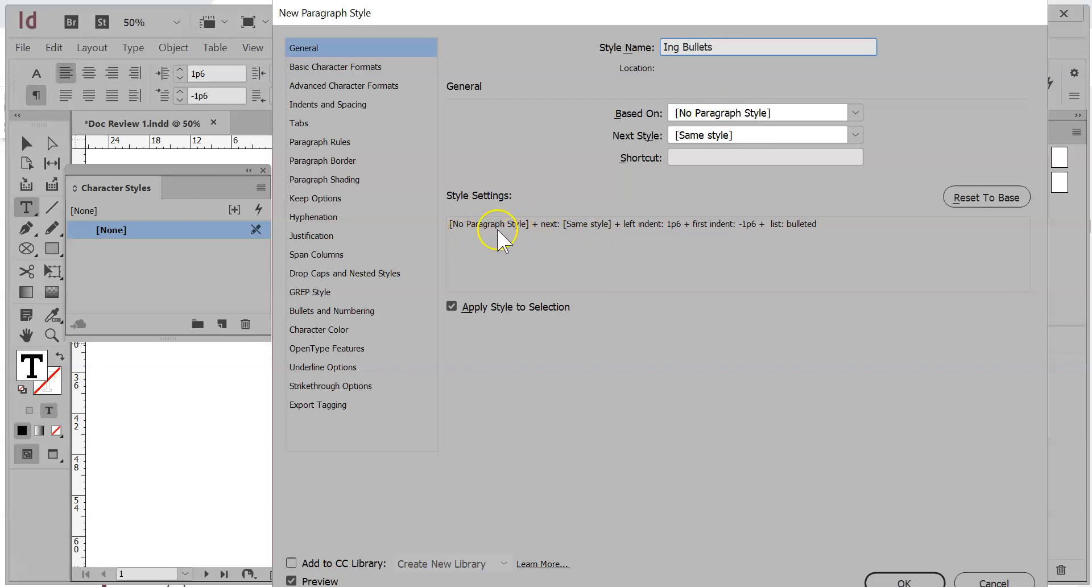
{"action": "mouse_move", "coordinate": [646, 229]}
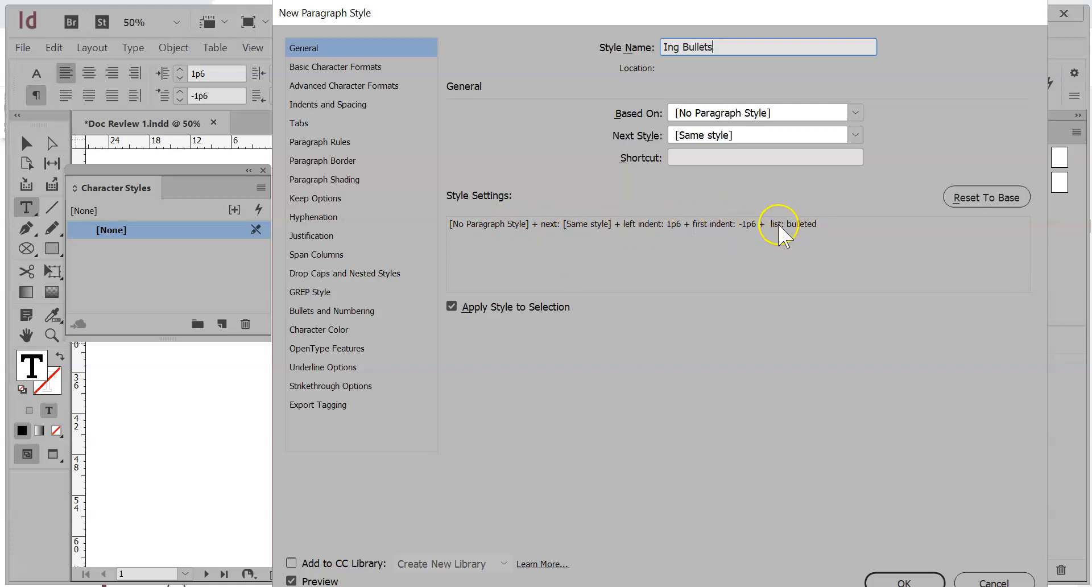
{"action": "mouse_move", "coordinate": [606, 251]}
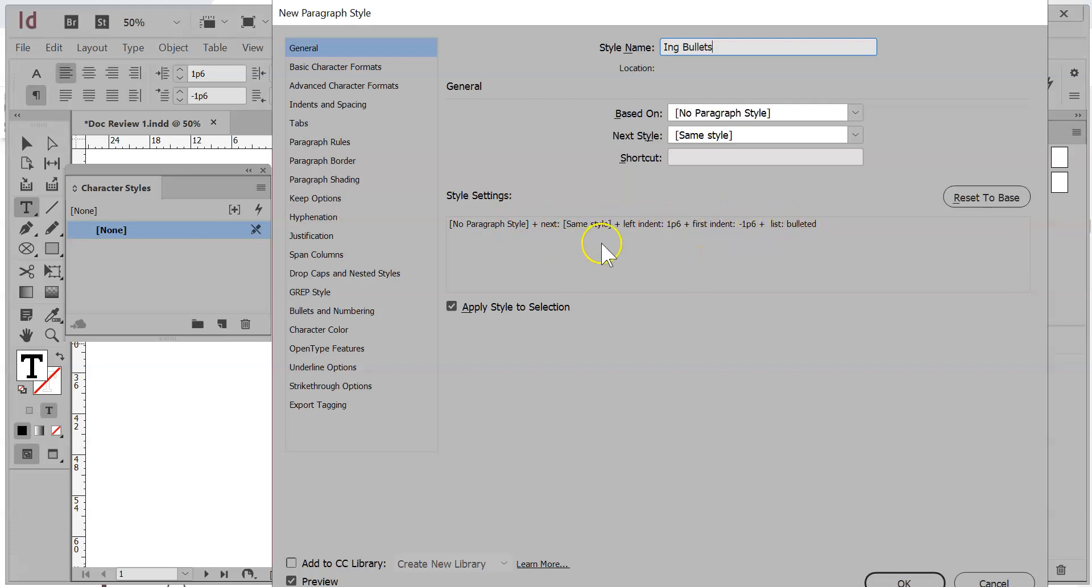
{"action": "mouse_move", "coordinate": [303, 150]}
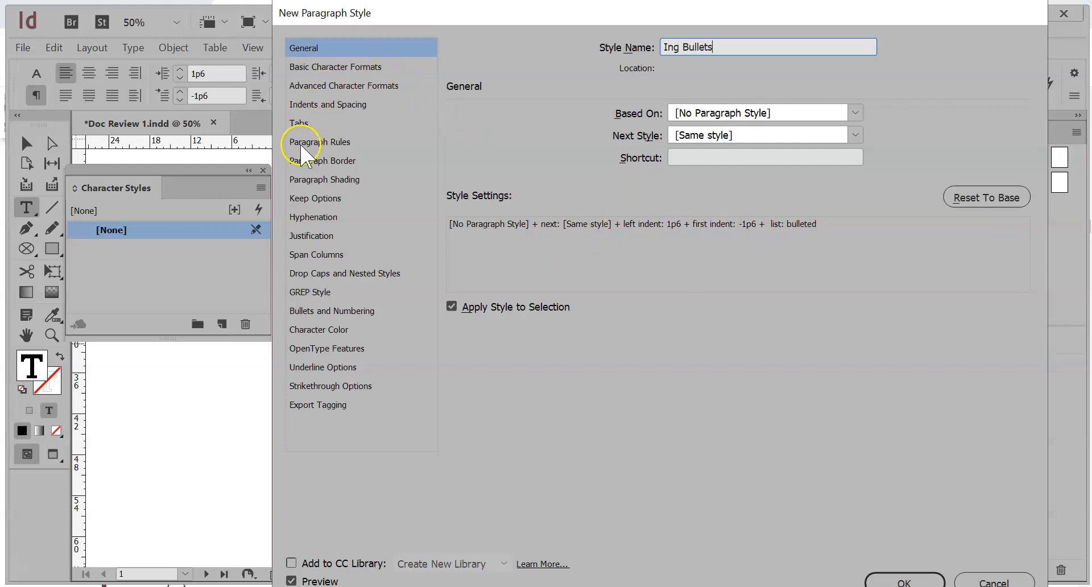
Step: Keep list type Bullets, then add and select a Minion Pro triangle arrow bullet
{"action": "left_click", "coordinate": [331, 311]}
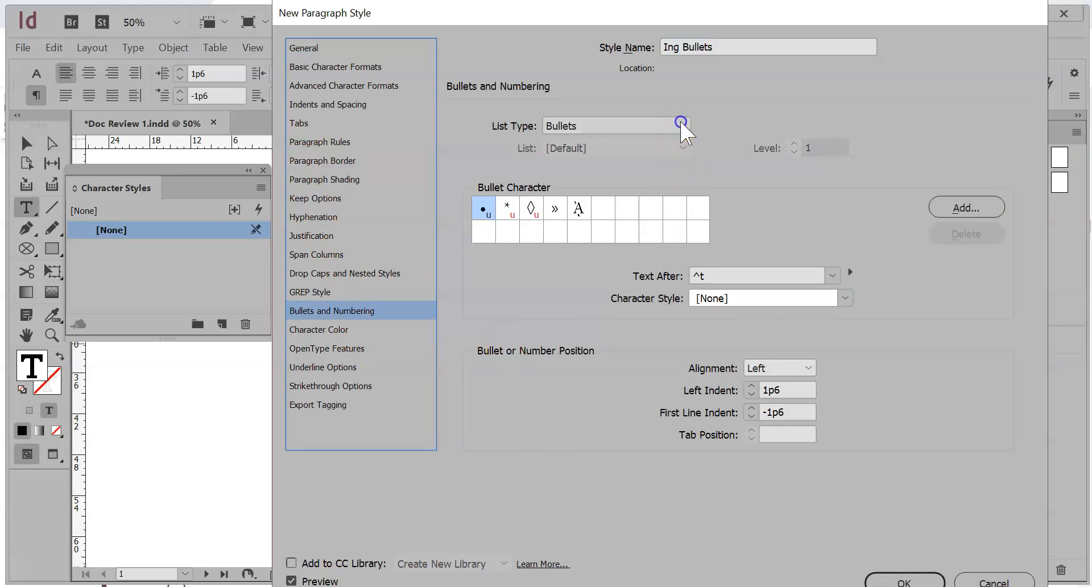
{"action": "left_click", "coordinate": [681, 125]}
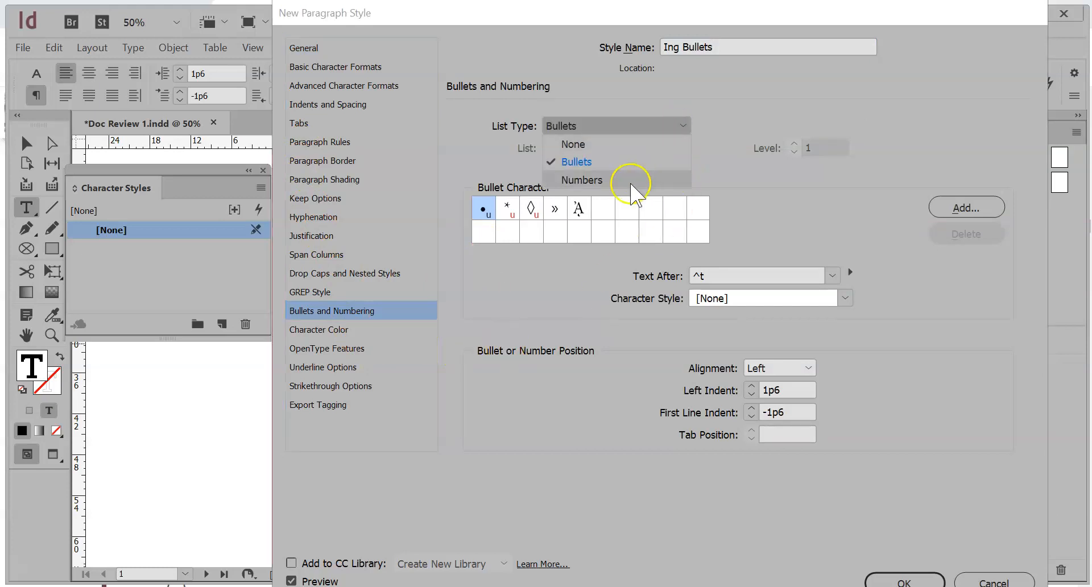
{"action": "left_click", "coordinate": [575, 161]}
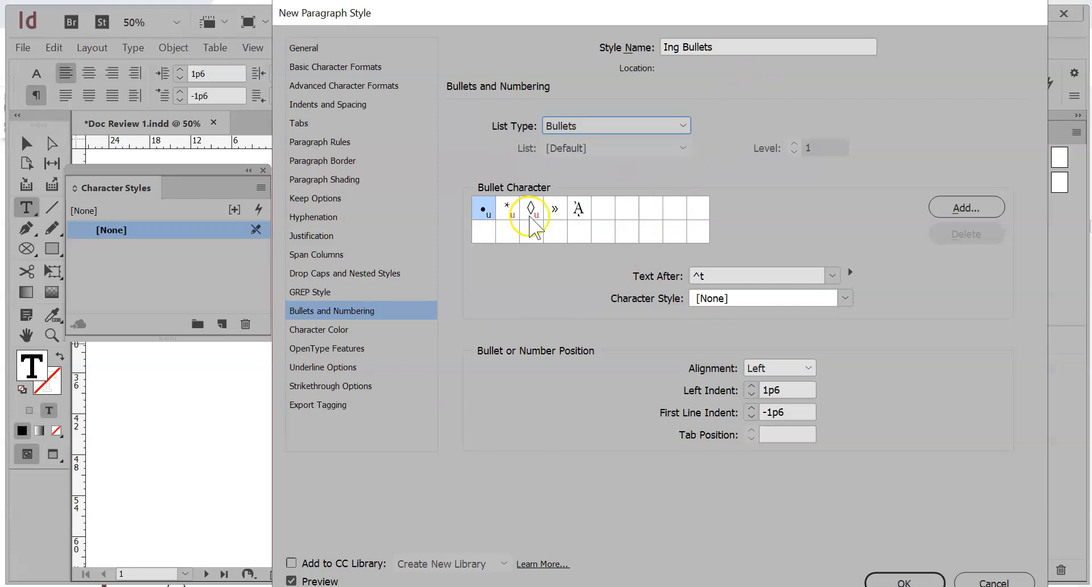
{"action": "left_click", "coordinate": [507, 209]}
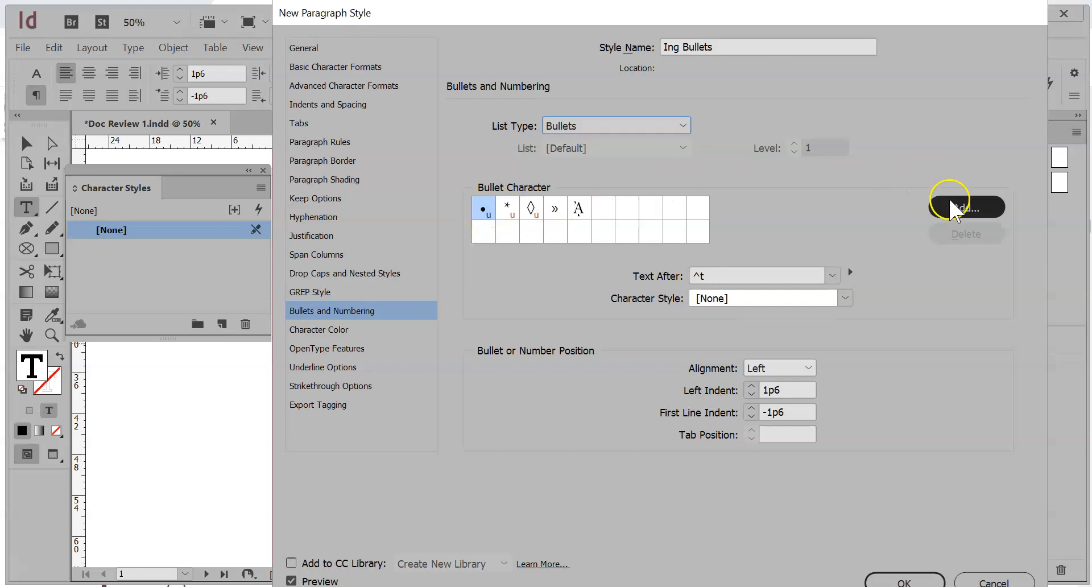
{"action": "left_click", "coordinate": [964, 207]}
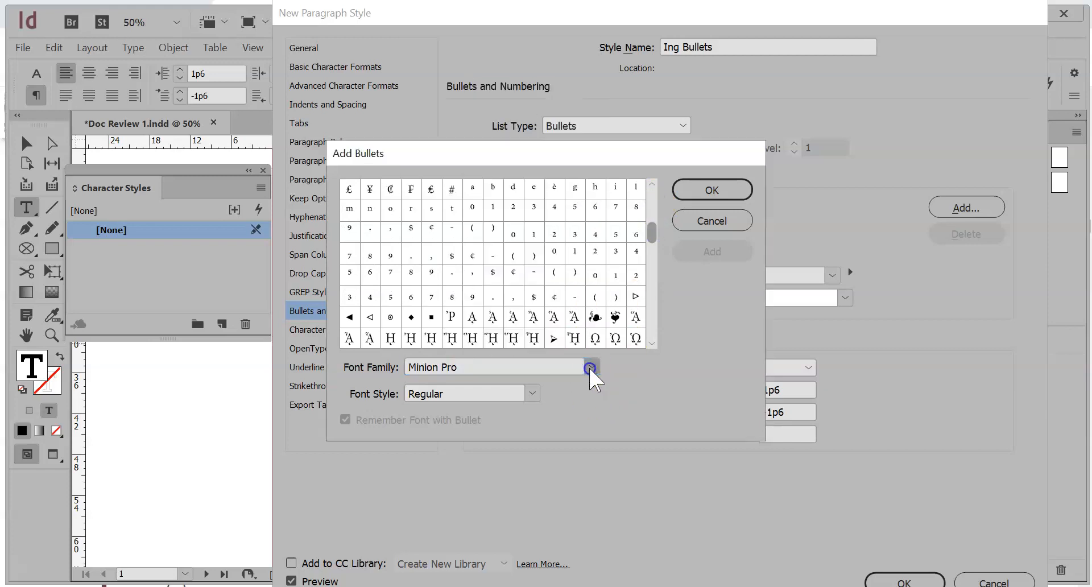
{"action": "left_click", "coordinate": [590, 367]}
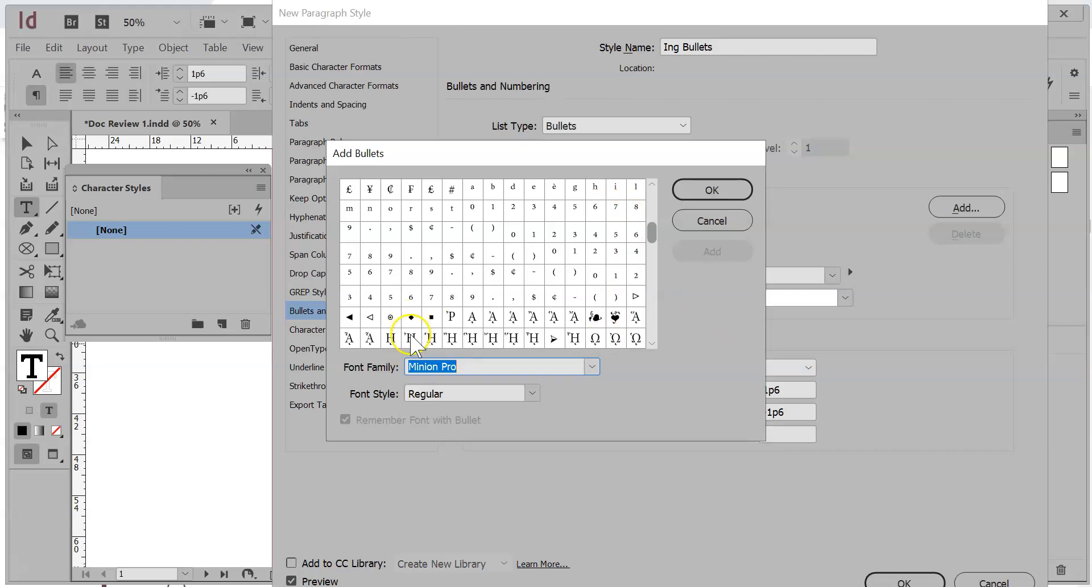
{"action": "left_click", "coordinate": [349, 316]}
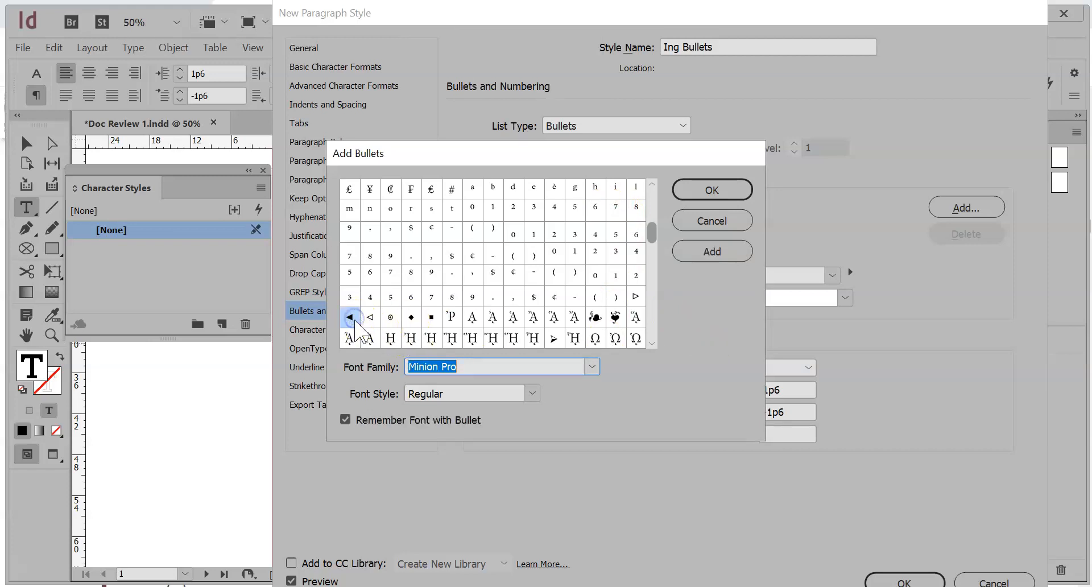
{"action": "left_click", "coordinate": [709, 190]}
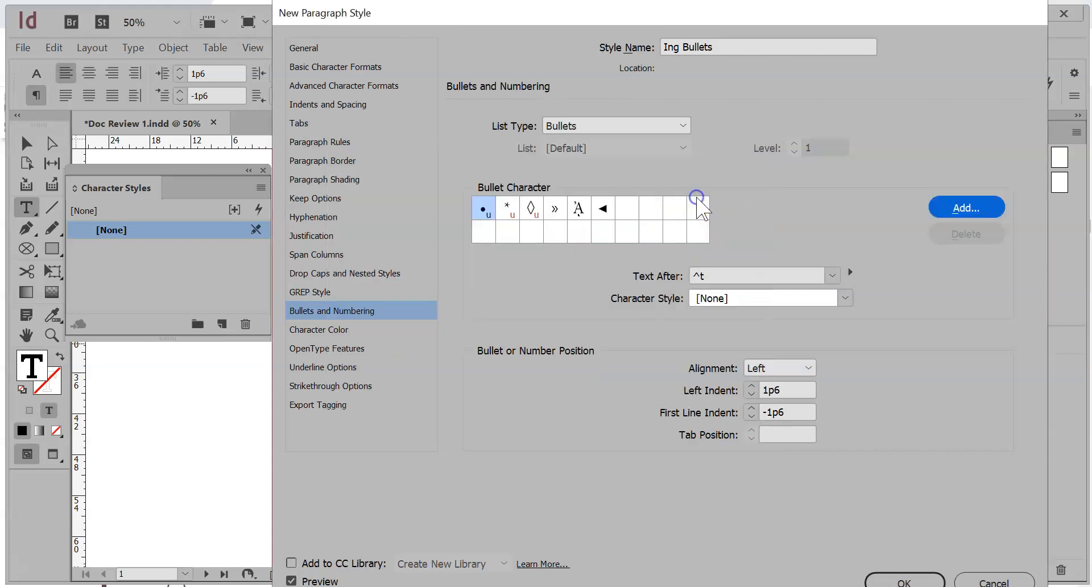
{"action": "left_click", "coordinate": [602, 207]}
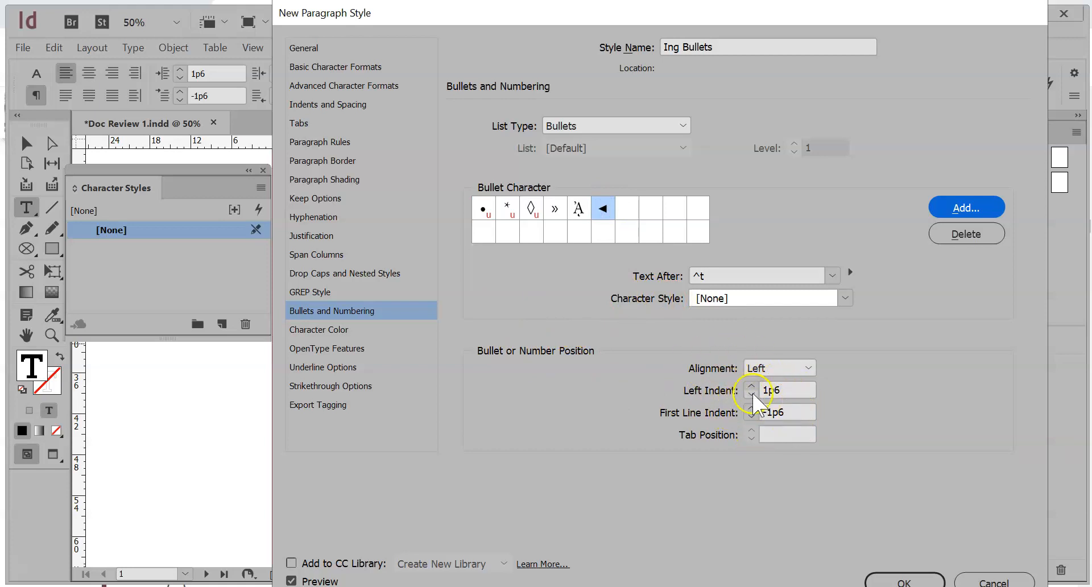
{"action": "mouse_move", "coordinate": [769, 435]}
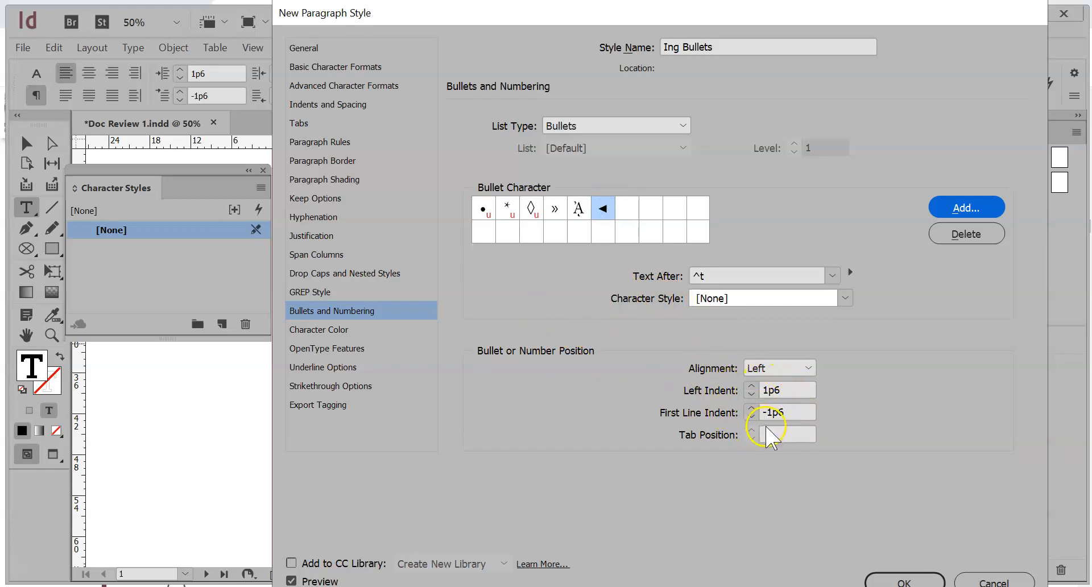
{"action": "mouse_move", "coordinate": [811, 481]}
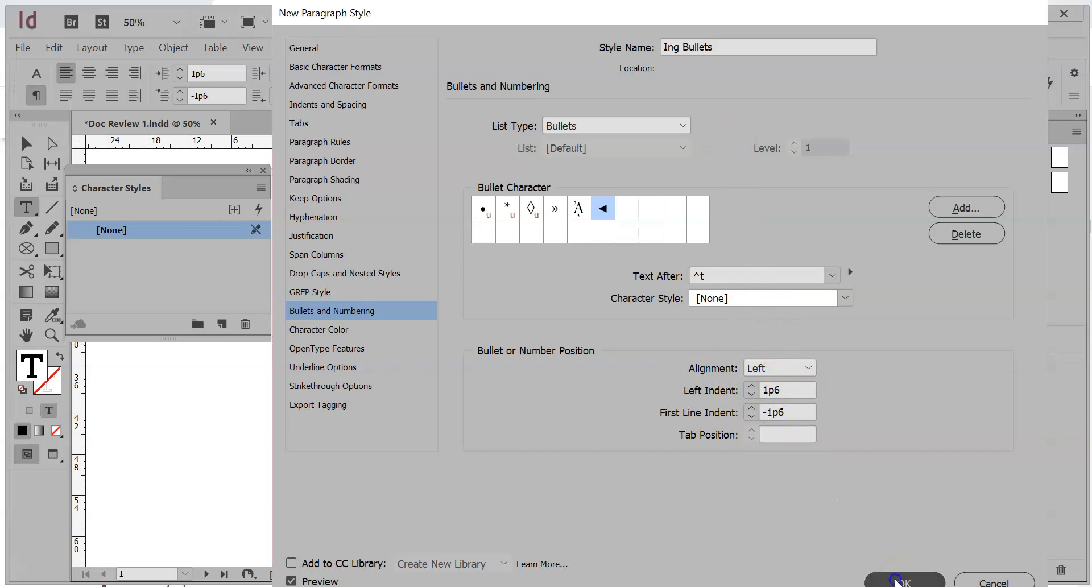
Step: Save the new Ing Bullets style and reopen its Bullets and Numbering settings
{"action": "left_click", "coordinate": [903, 582]}
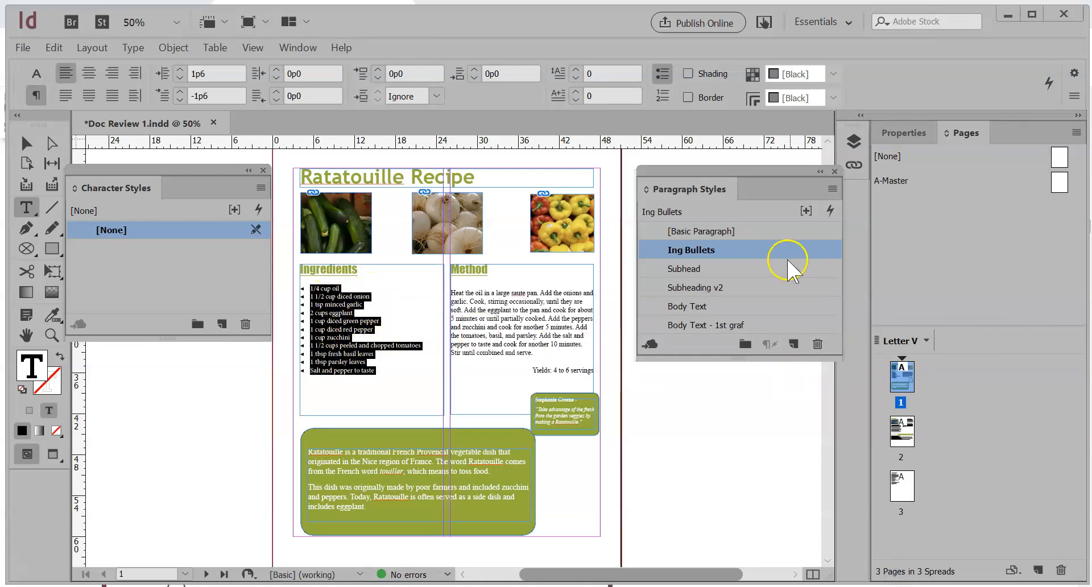
{"action": "mouse_move", "coordinate": [790, 261]}
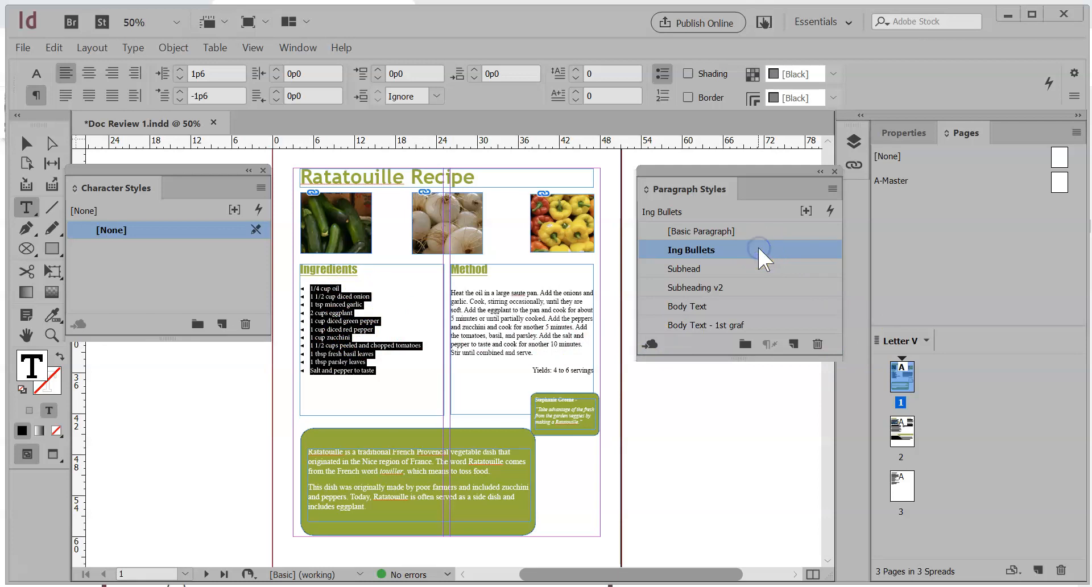
{"action": "double_click", "coordinate": [690, 249]}
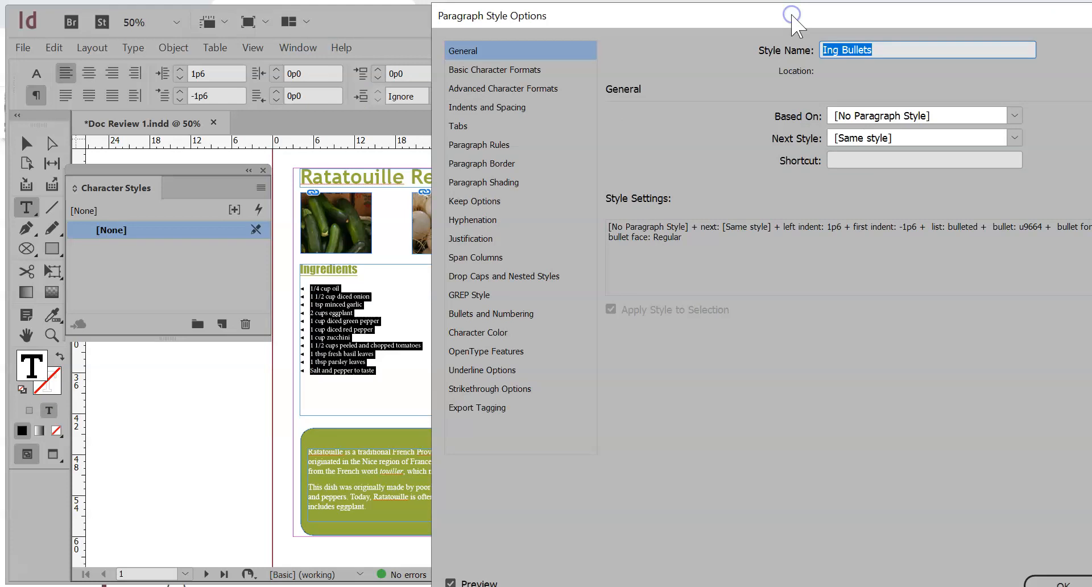
{"action": "left_click", "coordinate": [491, 313]}
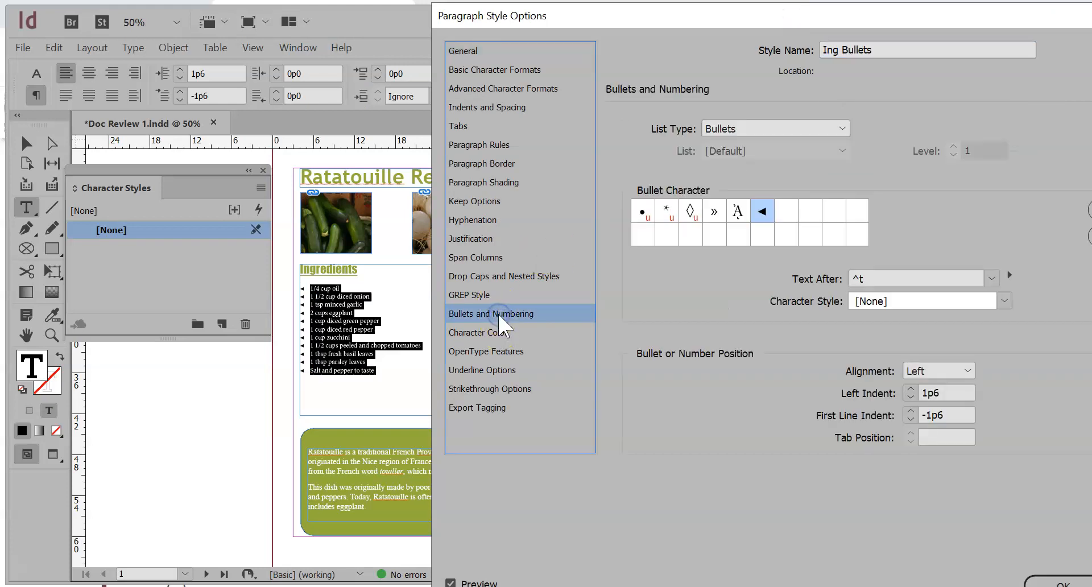
{"action": "mouse_move", "coordinate": [911, 389]}
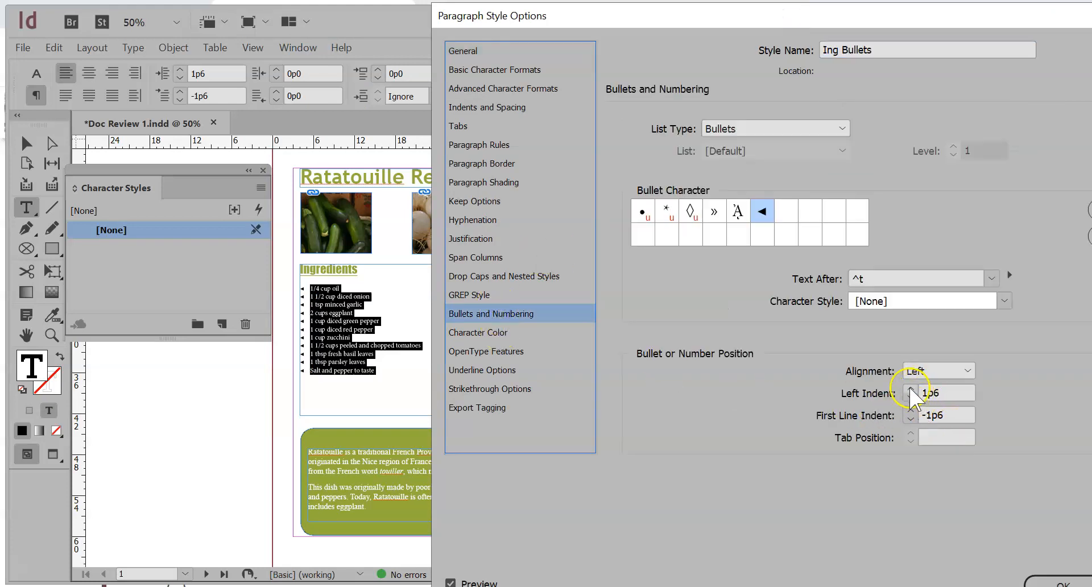
Step: Raise the Ing Bullets left indent step by step to 2p7
{"action": "left_click", "coordinate": [910, 388]}
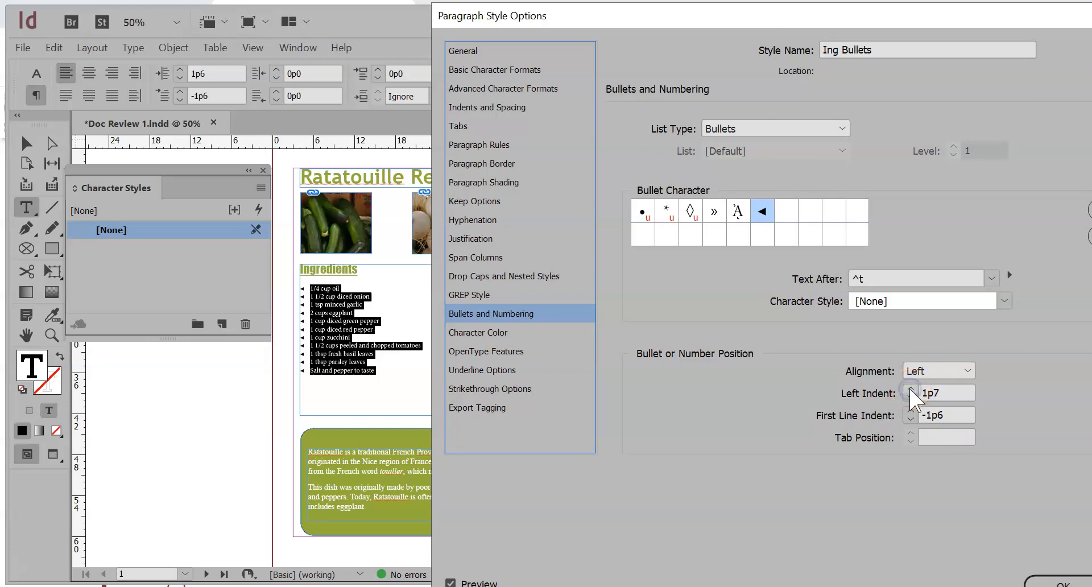
{"action": "left_click", "coordinate": [911, 389]}
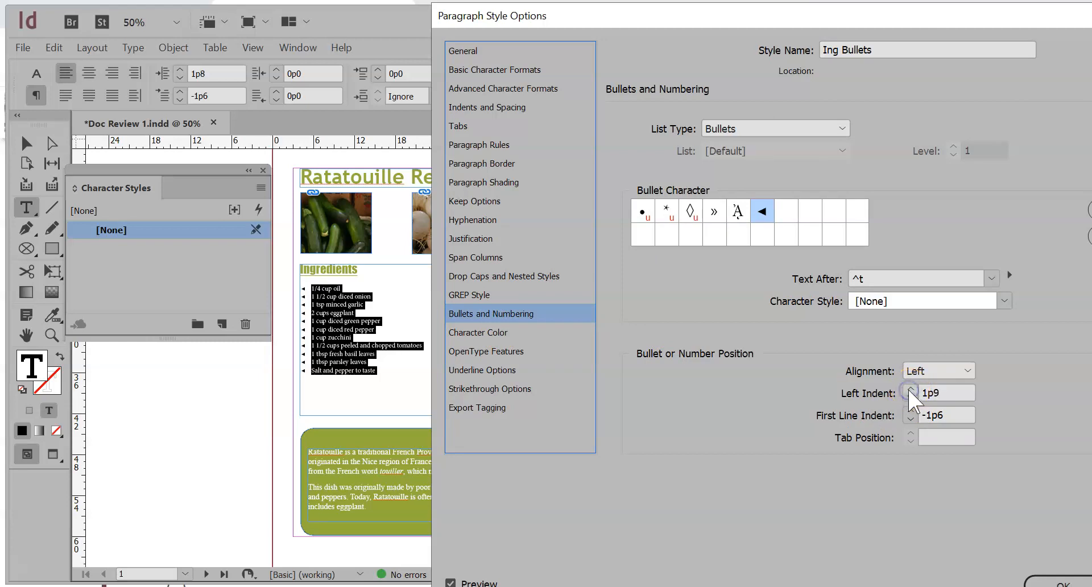
{"action": "left_click", "coordinate": [910, 388]}
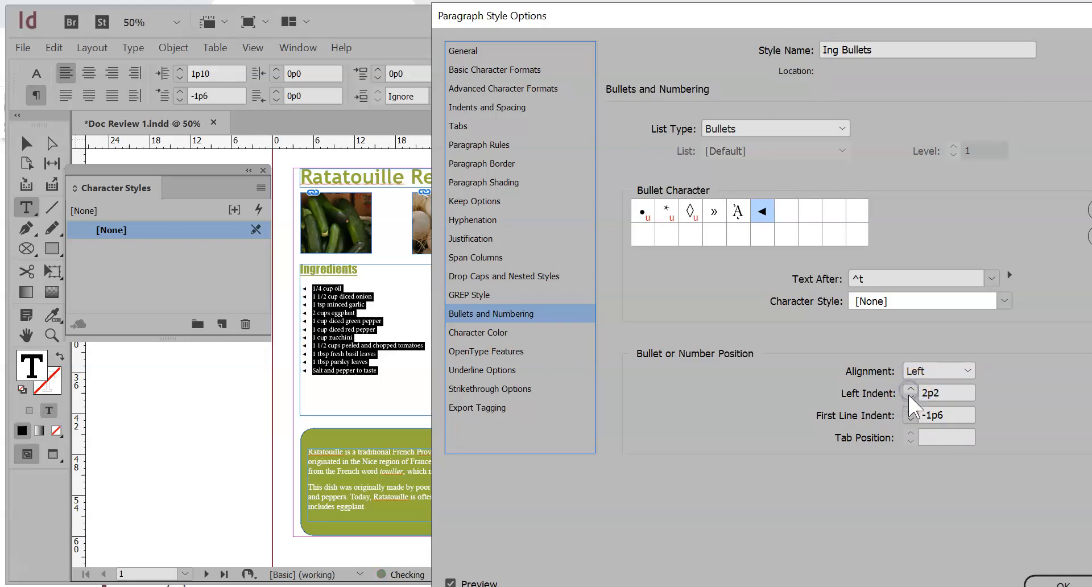
{"action": "left_click", "coordinate": [910, 388]}
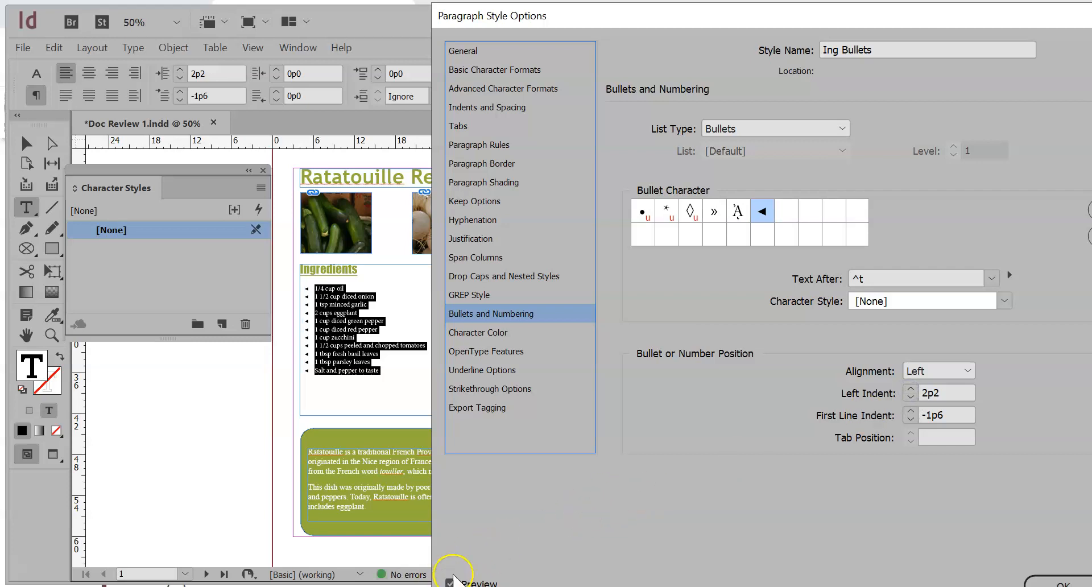
{"action": "mouse_move", "coordinate": [751, 459]}
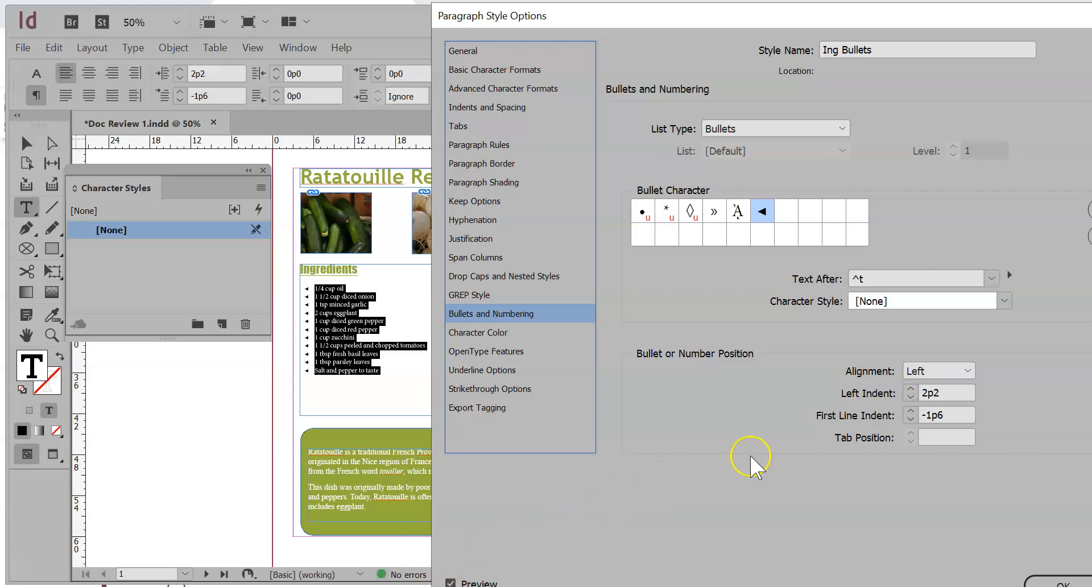
{"action": "left_click", "coordinate": [911, 388]}
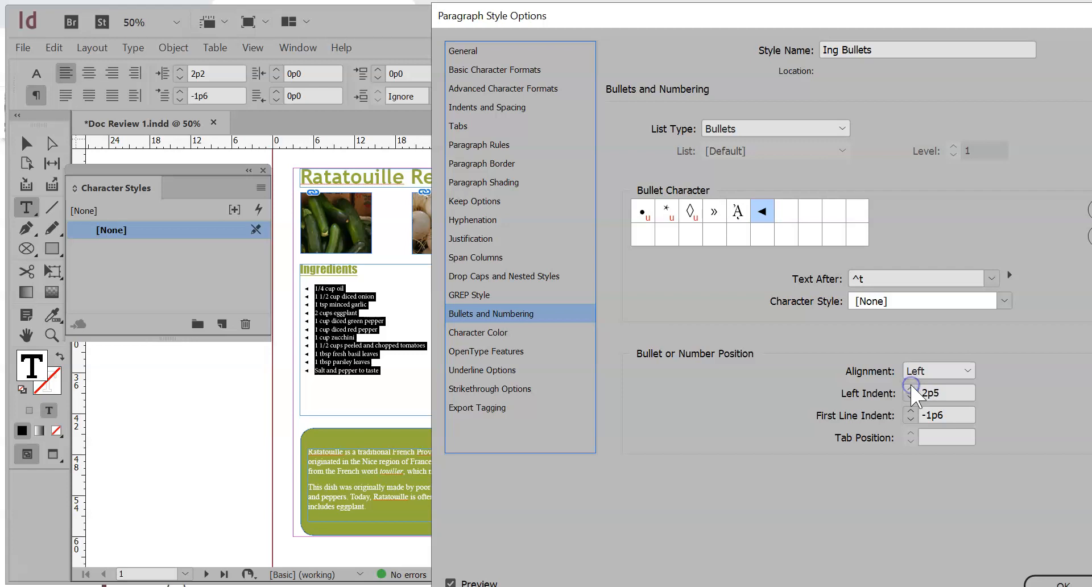
{"action": "left_click", "coordinate": [911, 388]}
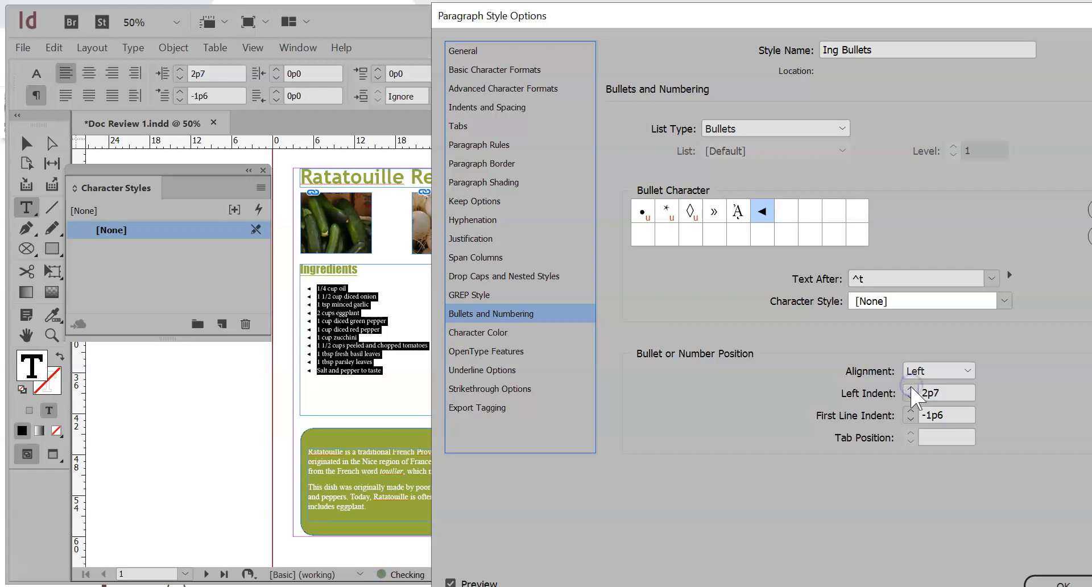
{"action": "mouse_move", "coordinate": [569, 365]}
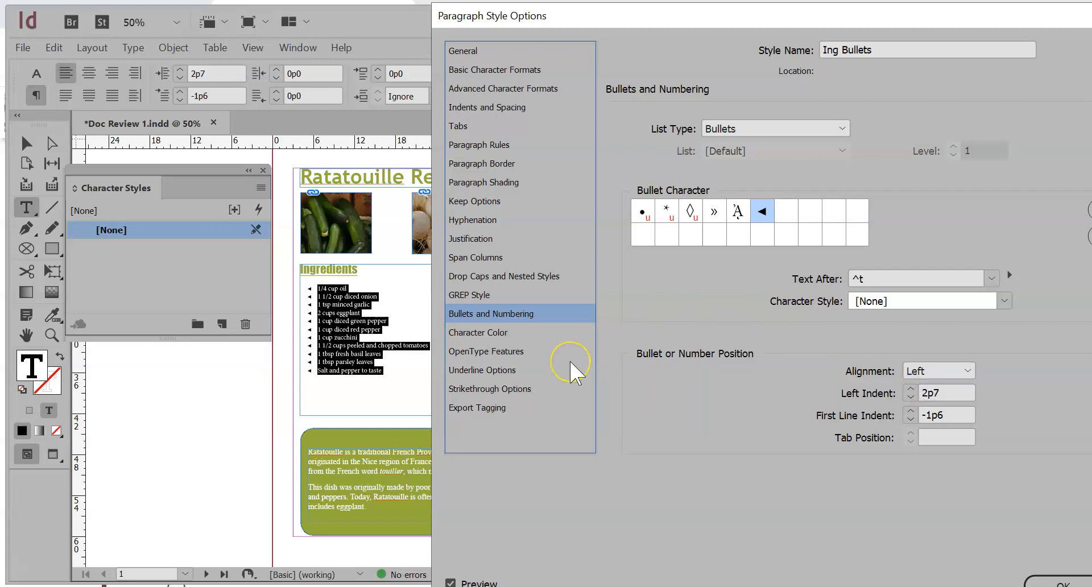
{"action": "mouse_move", "coordinate": [959, 76]}
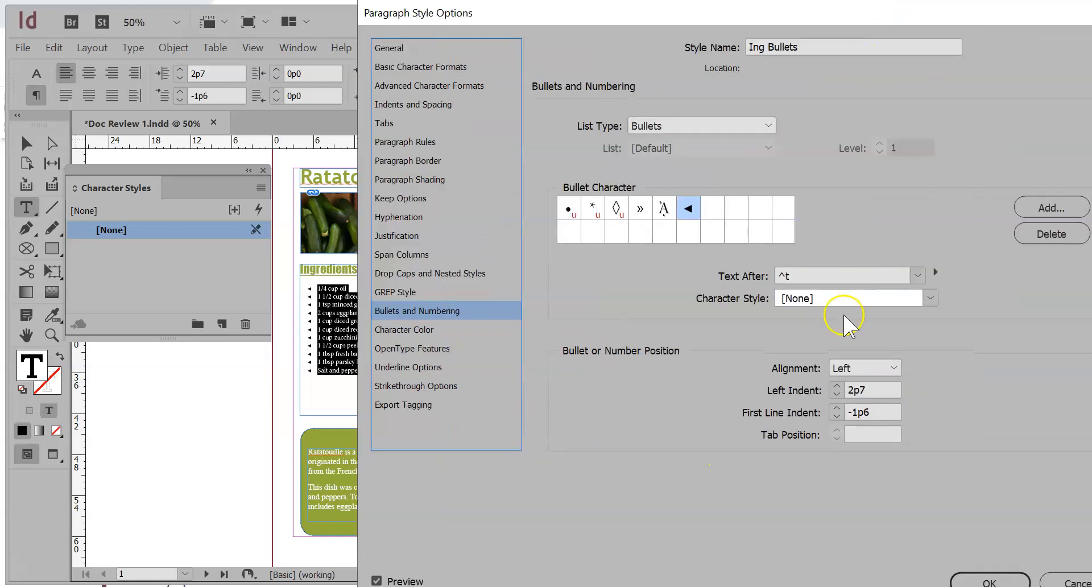
{"action": "mouse_move", "coordinate": [784, 313]}
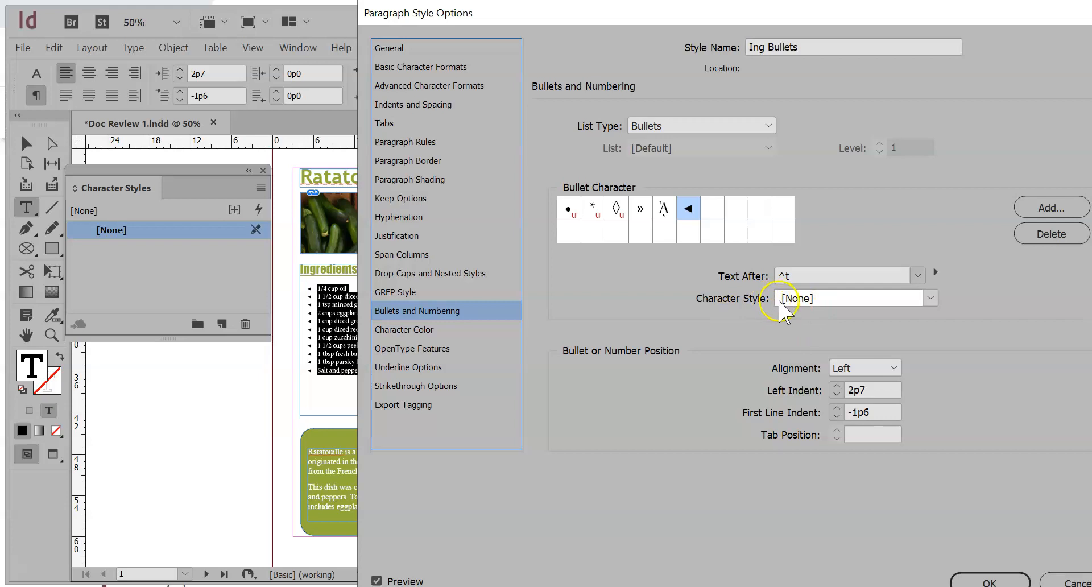
{"action": "mouse_move", "coordinate": [793, 317]}
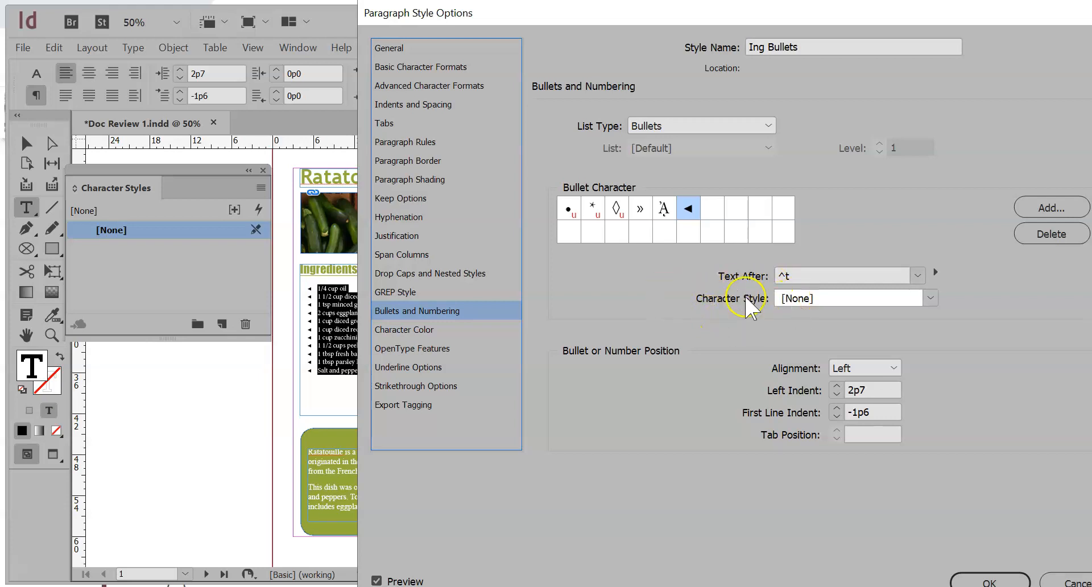
{"action": "mouse_move", "coordinate": [651, 209]}
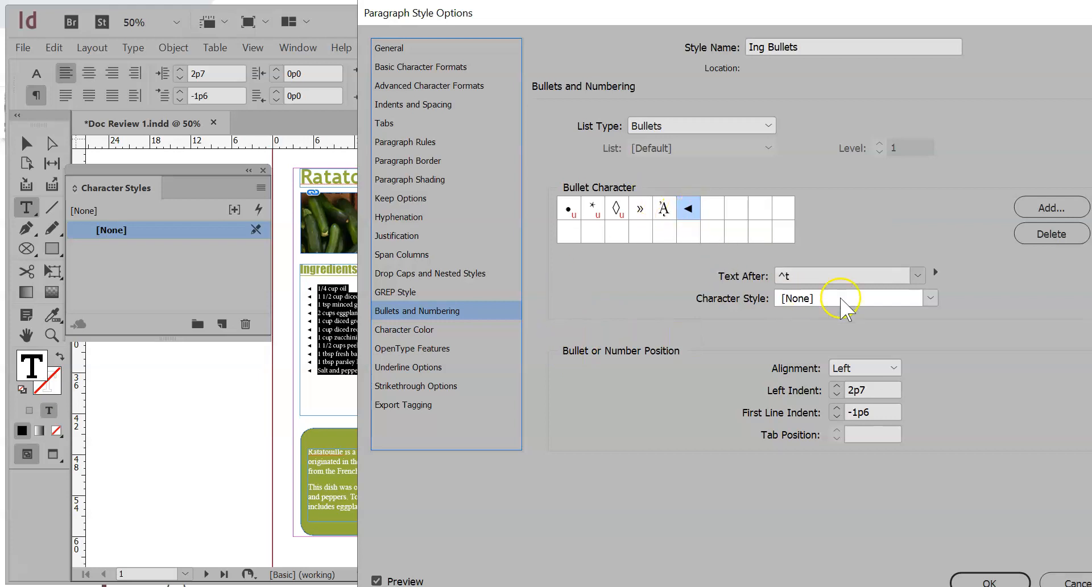
{"action": "mouse_move", "coordinate": [797, 314]}
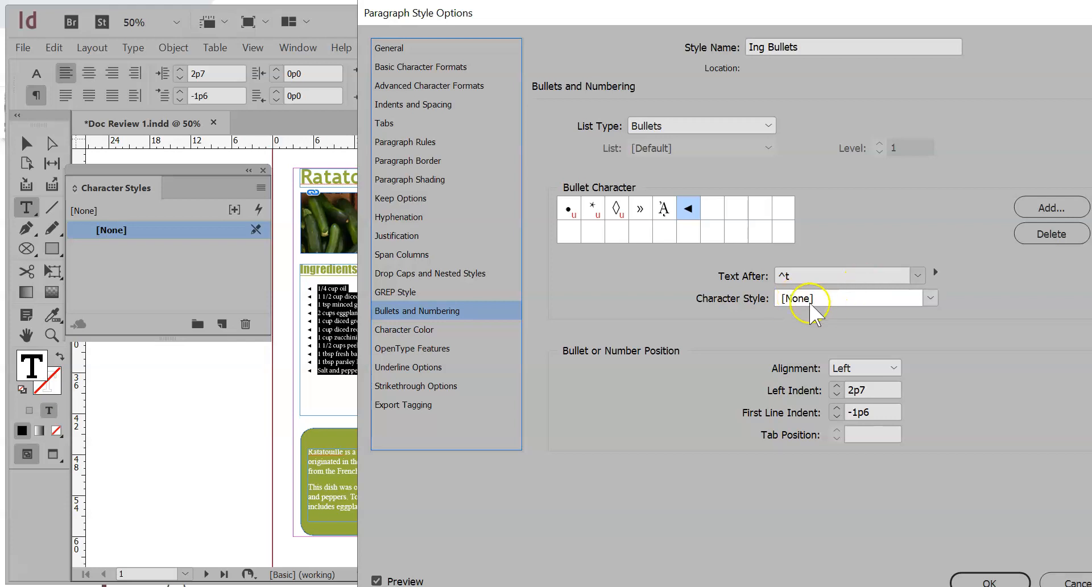
{"action": "mouse_move", "coordinate": [839, 304]}
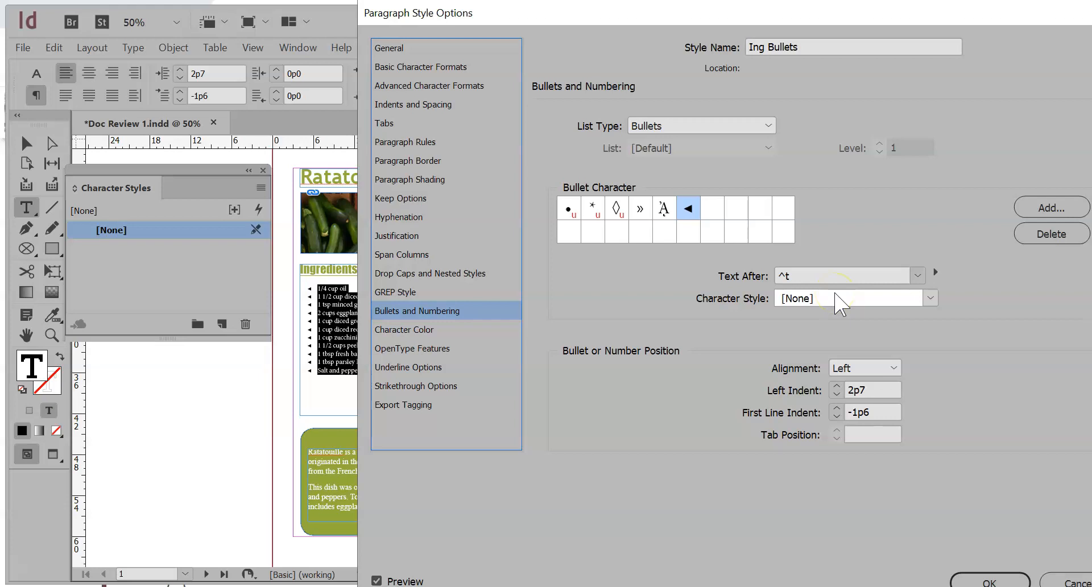
{"action": "mouse_move", "coordinate": [717, 324]}
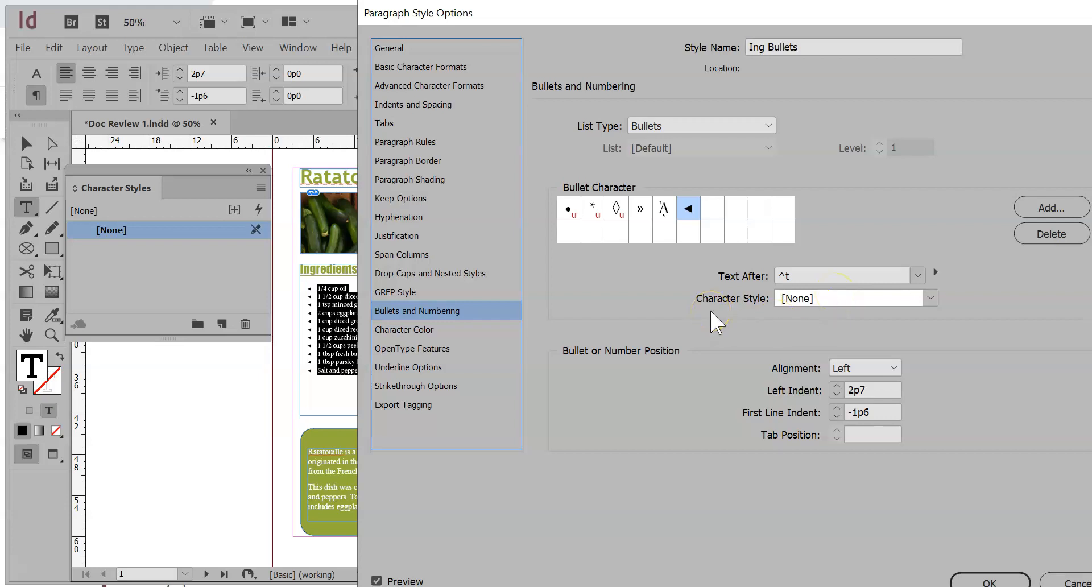
{"action": "mouse_move", "coordinate": [512, 126]}
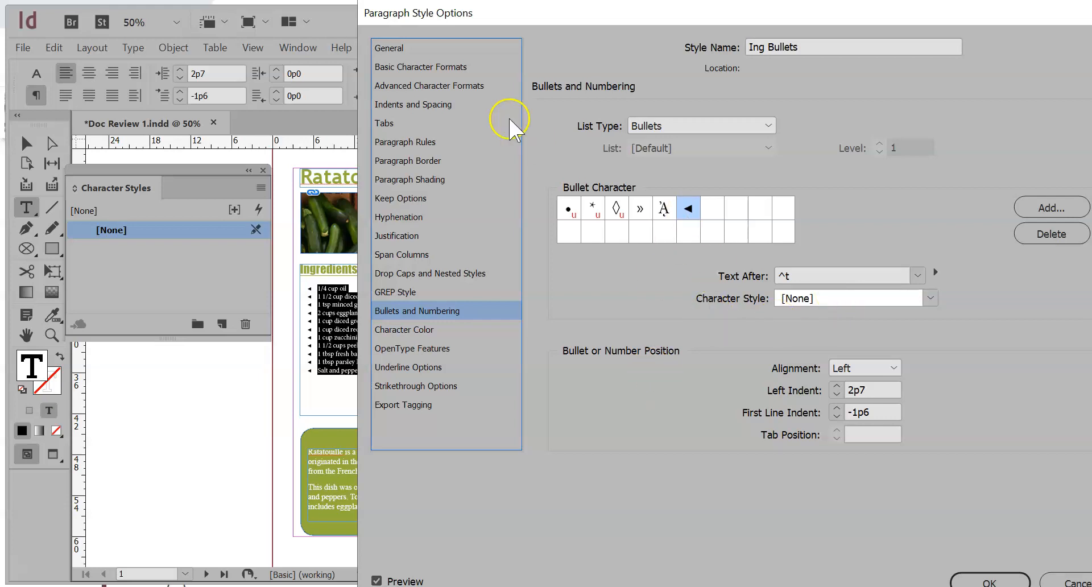
Step: Set the Ing Bullets font to Mistral at 15 pt and save the style
{"action": "left_click", "coordinate": [388, 47]}
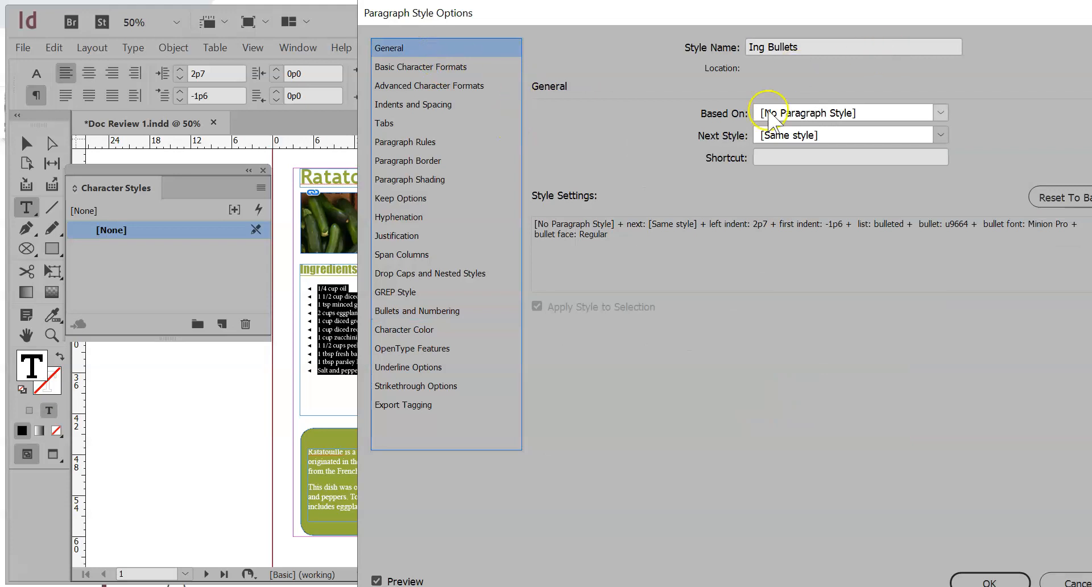
{"action": "left_click", "coordinate": [421, 66]}
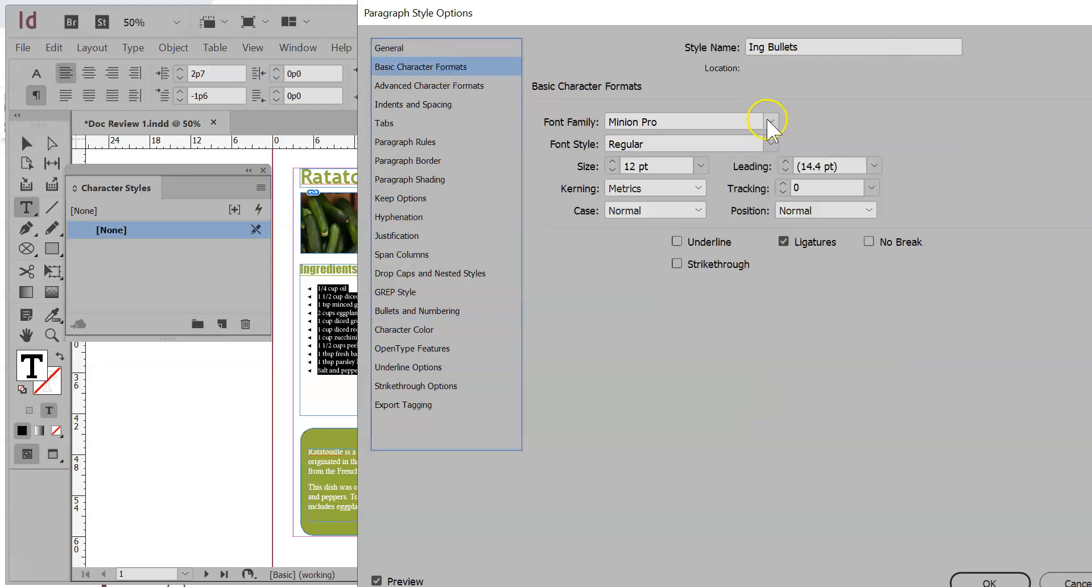
{"action": "left_click", "coordinate": [769, 121]}
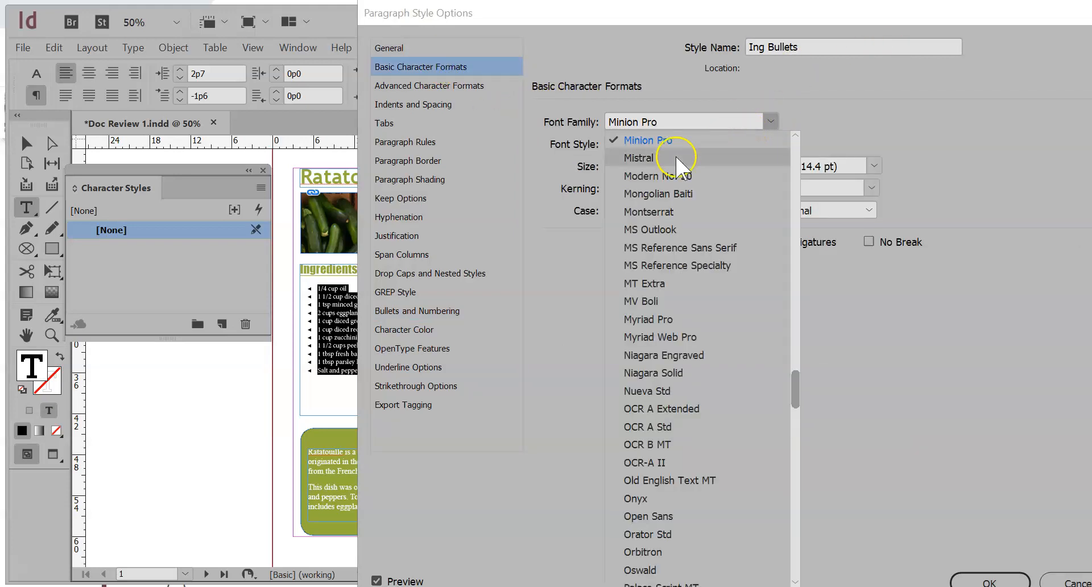
{"action": "left_click", "coordinate": [638, 158]}
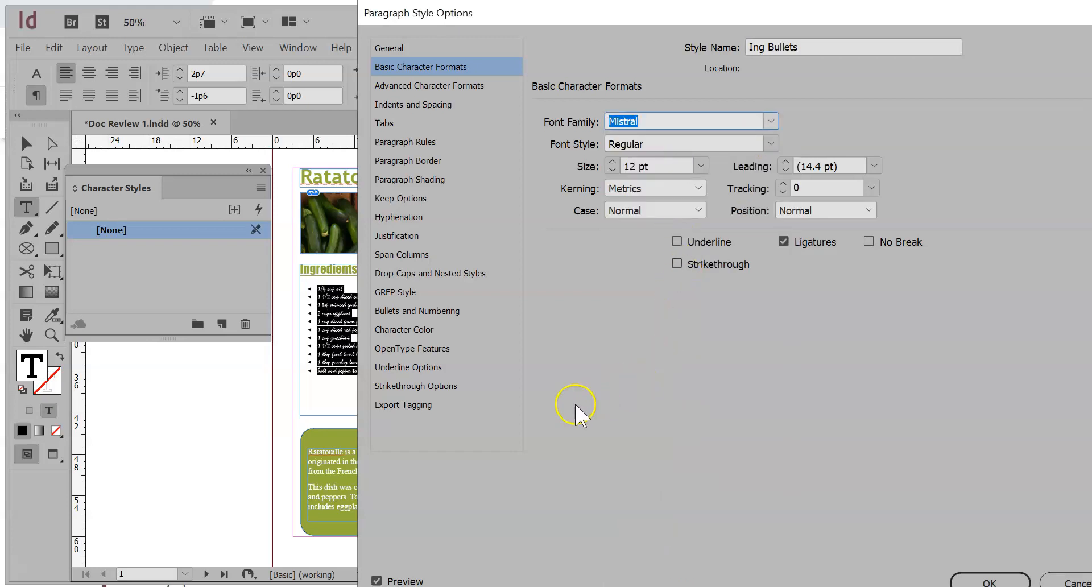
{"action": "mouse_move", "coordinate": [615, 168]}
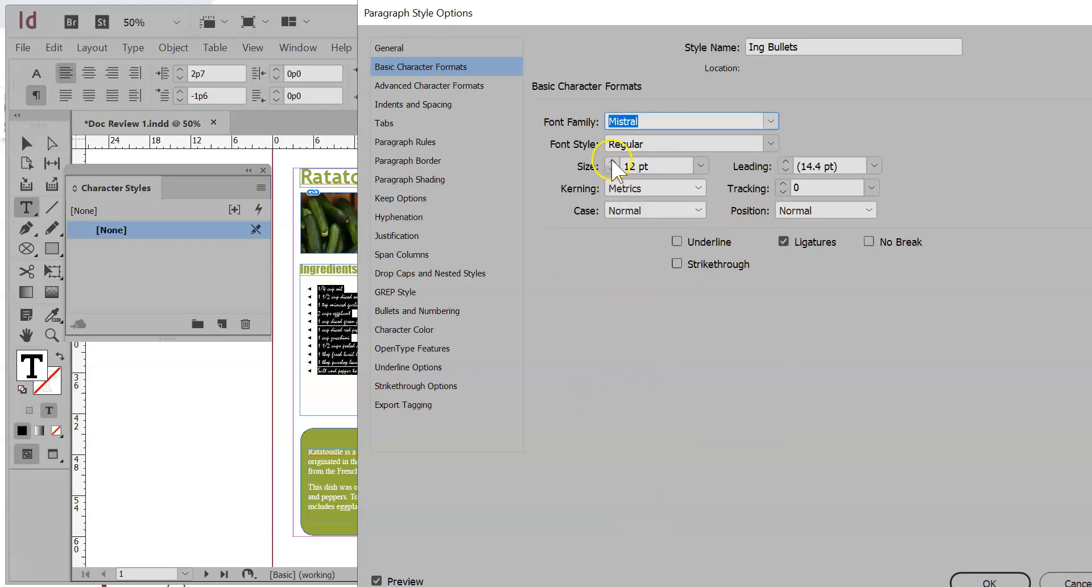
{"action": "left_click", "coordinate": [613, 161]}
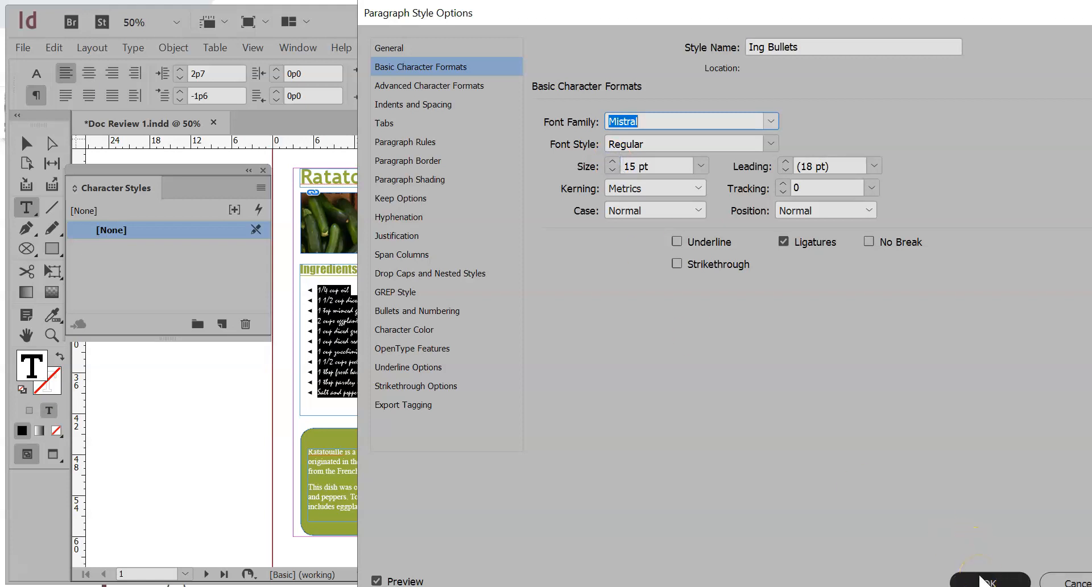
{"action": "left_click", "coordinate": [988, 581]}
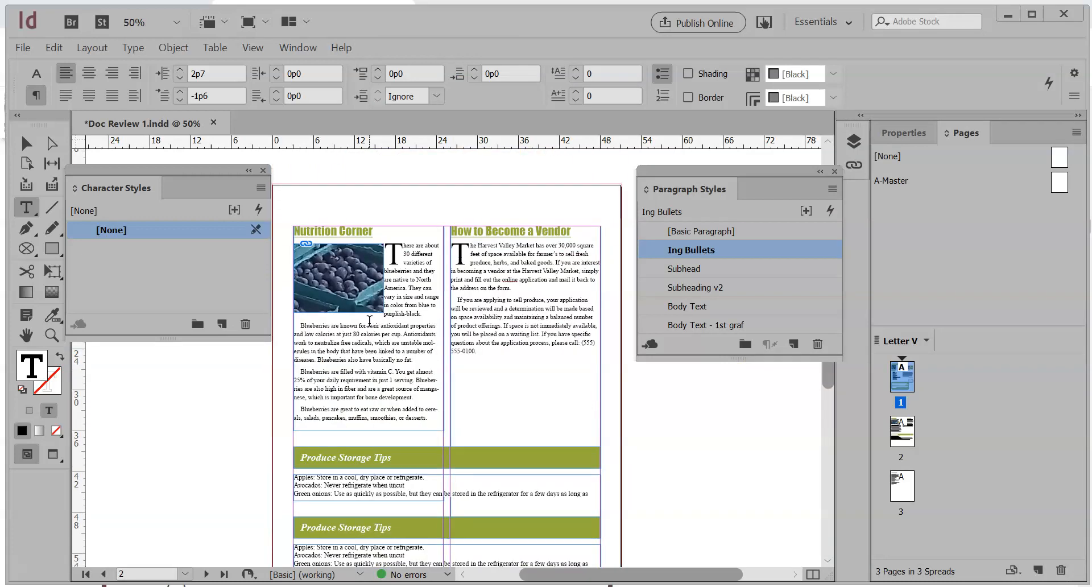
Step: Click into the Shepherd's Pie recipe, select its ingredient lines, then deselect
{"action": "left_click", "coordinate": [205, 574]}
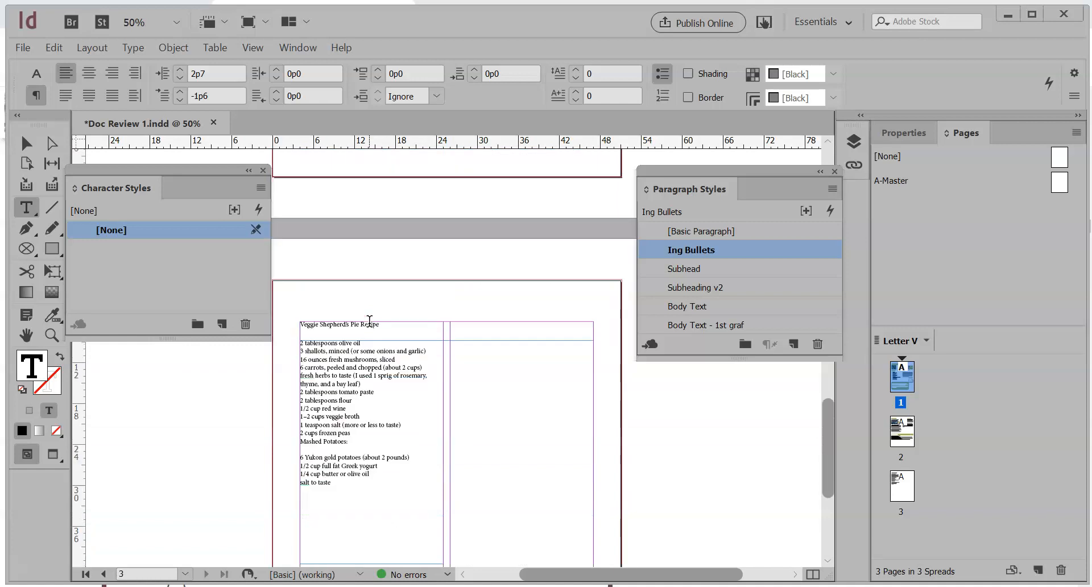
{"action": "left_click", "coordinate": [705, 231]}
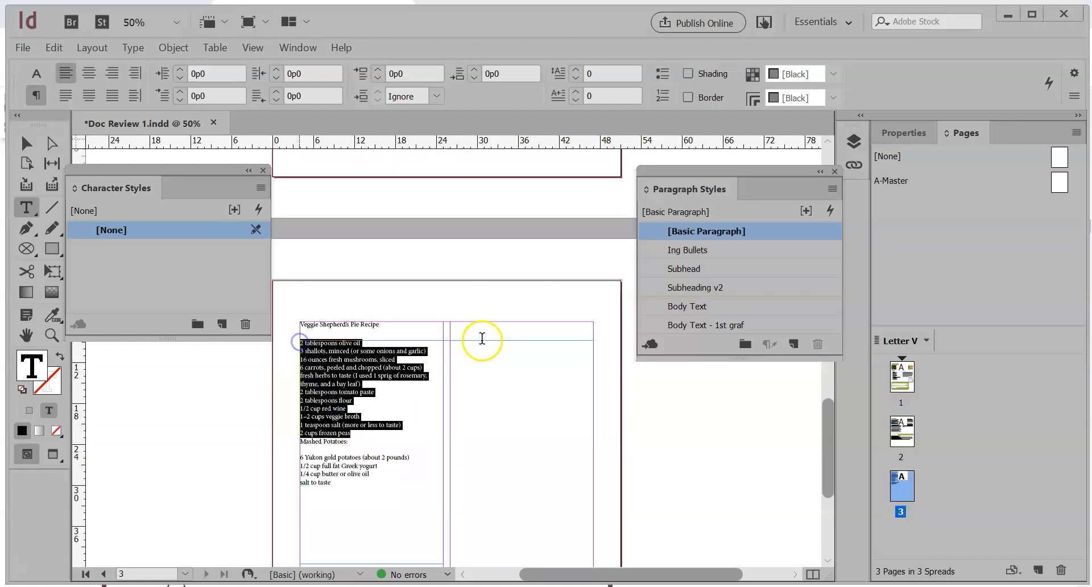
{"action": "left_click", "coordinate": [691, 250]}
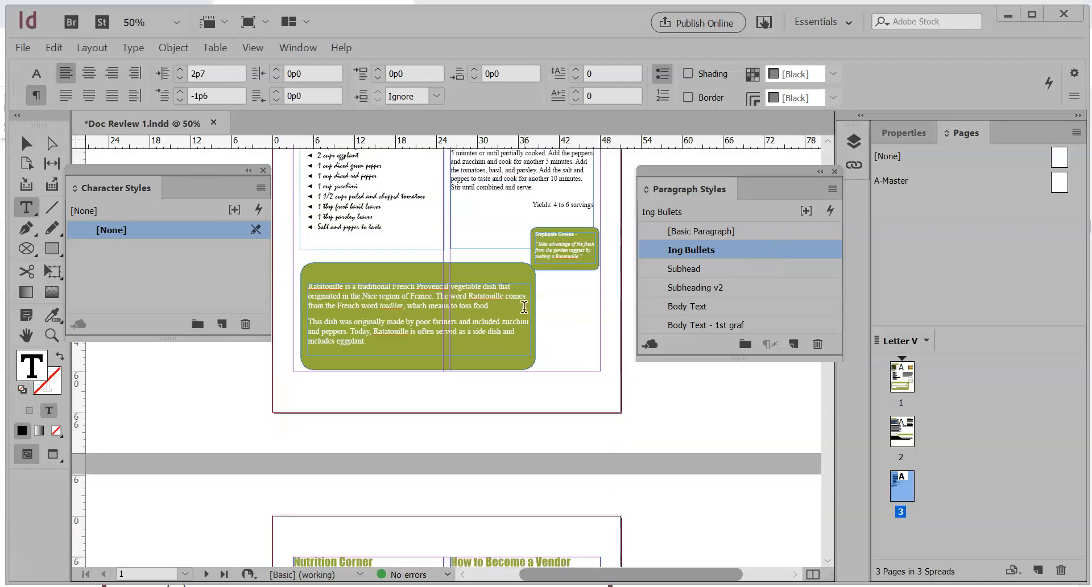
Step: Scroll back up and double-click Ing Bullets to reopen its Paragraph Style Options
{"action": "scroll", "scroll_direction": "up", "scroll_amount": 3}
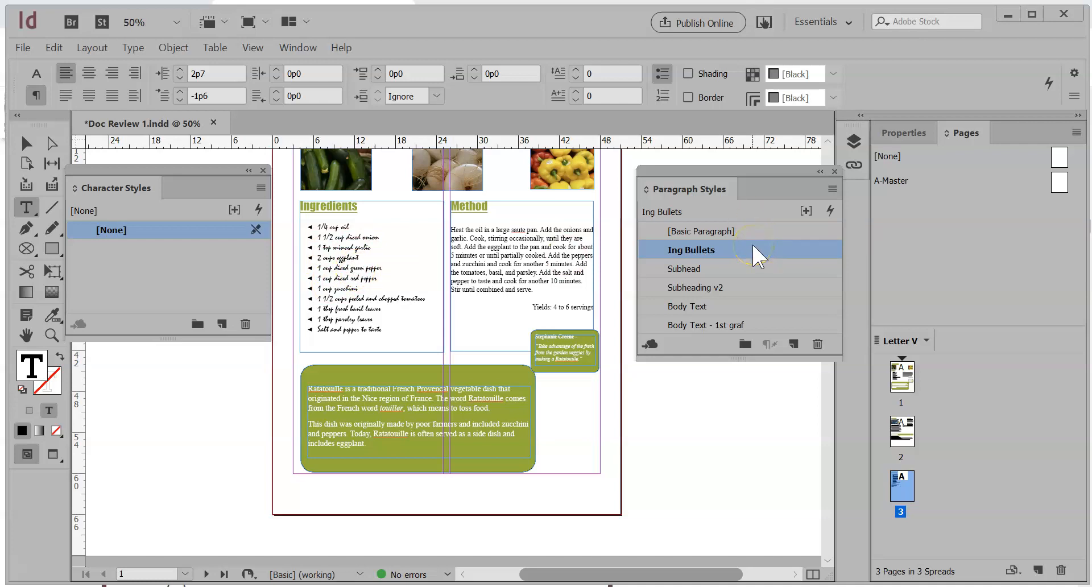
{"action": "left_click", "coordinate": [692, 305]}
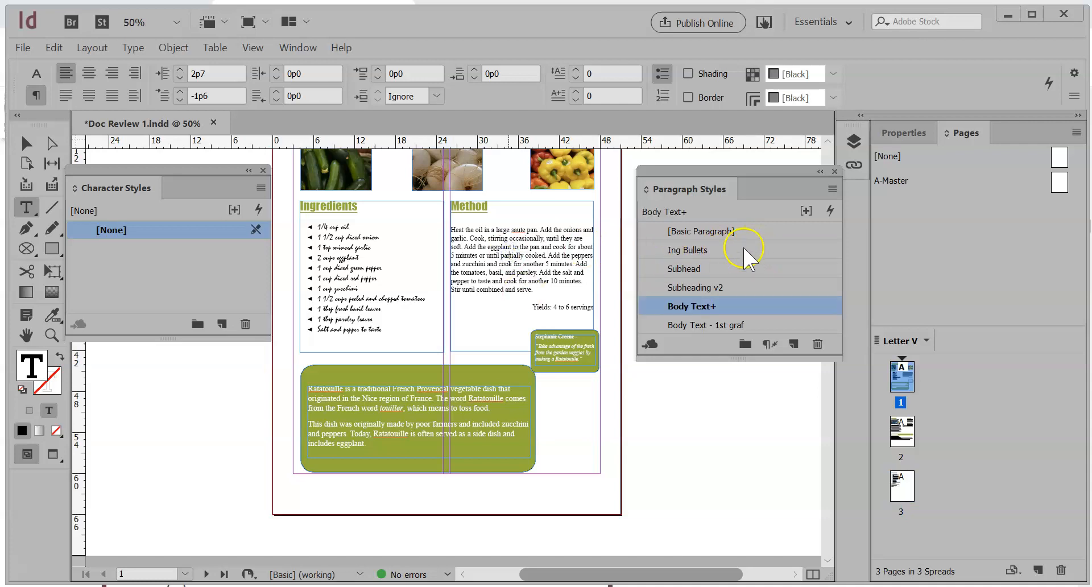
{"action": "left_click", "coordinate": [688, 249]}
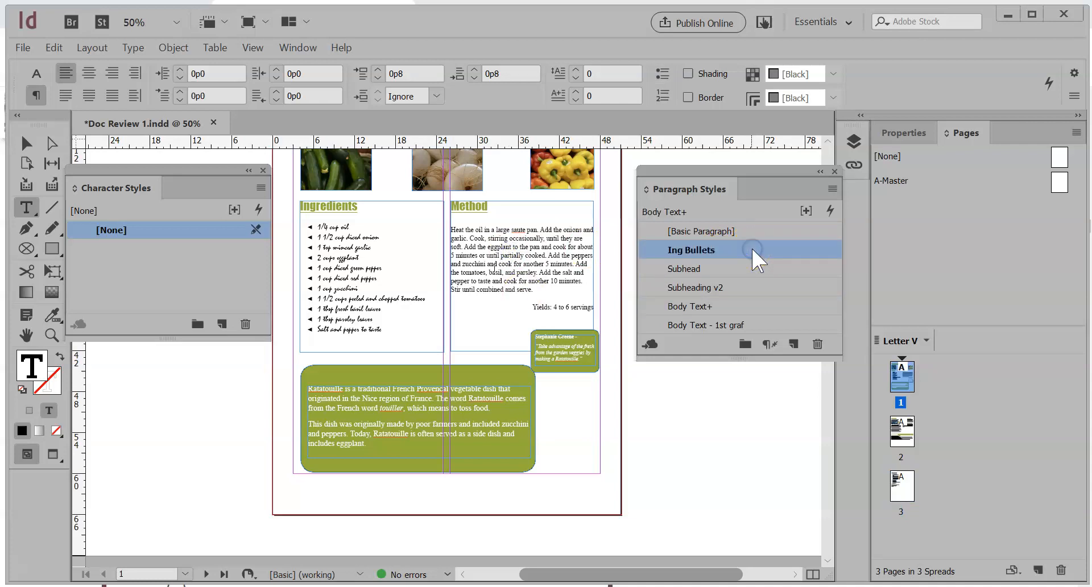
{"action": "double_click", "coordinate": [690, 249]}
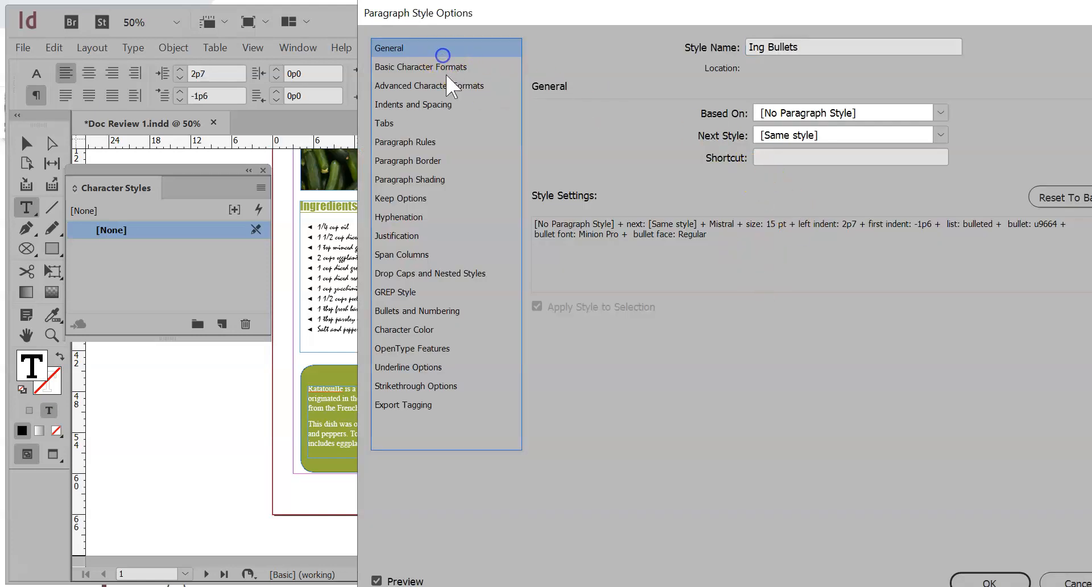
Step: Change Ing Bullets to Oswald at 13 pt and save the style
{"action": "left_click", "coordinate": [421, 66]}
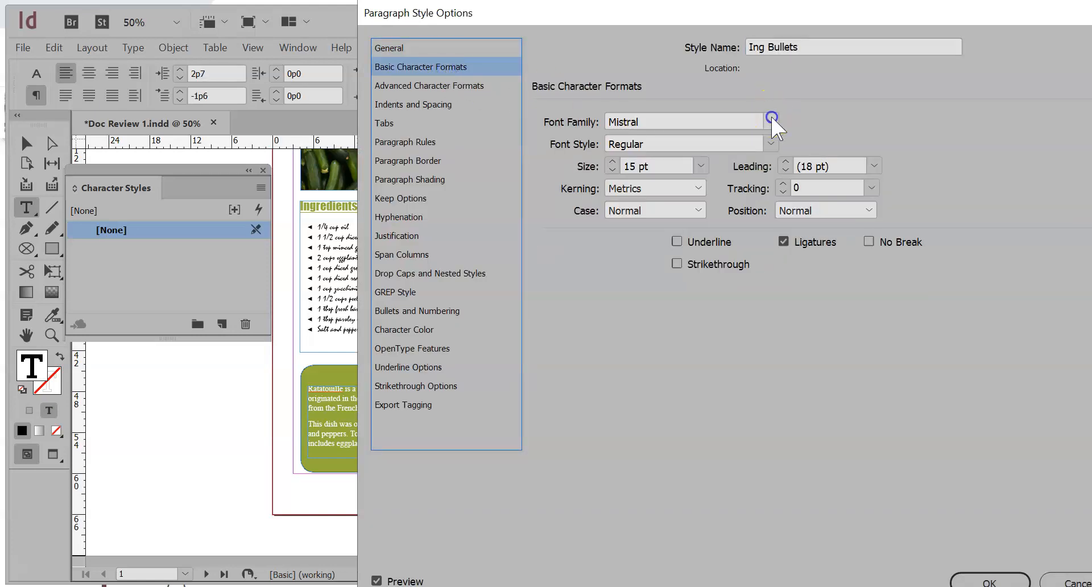
{"action": "left_click", "coordinate": [770, 121]}
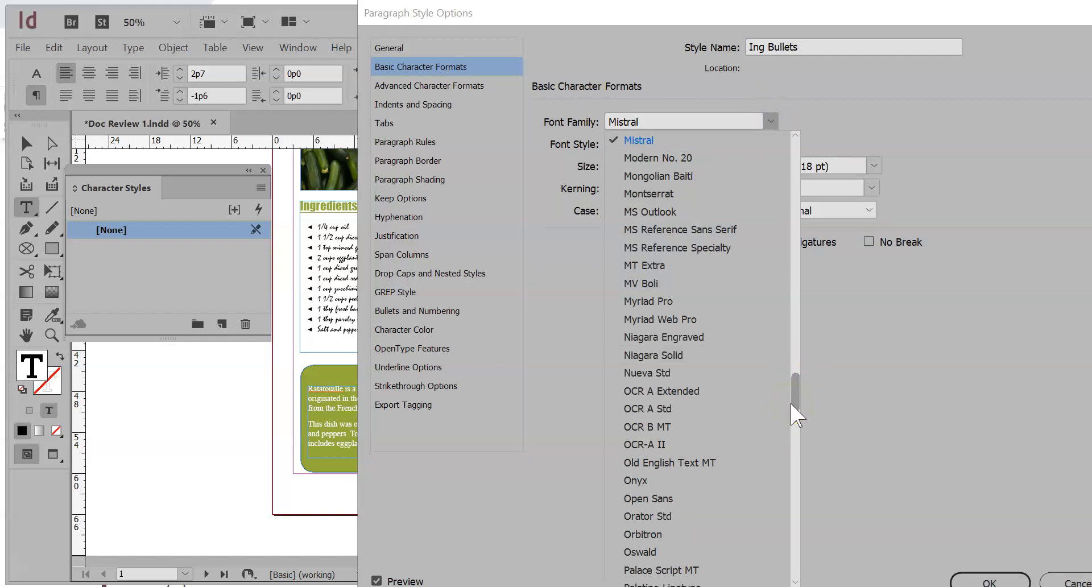
{"action": "left_click", "coordinate": [639, 551]}
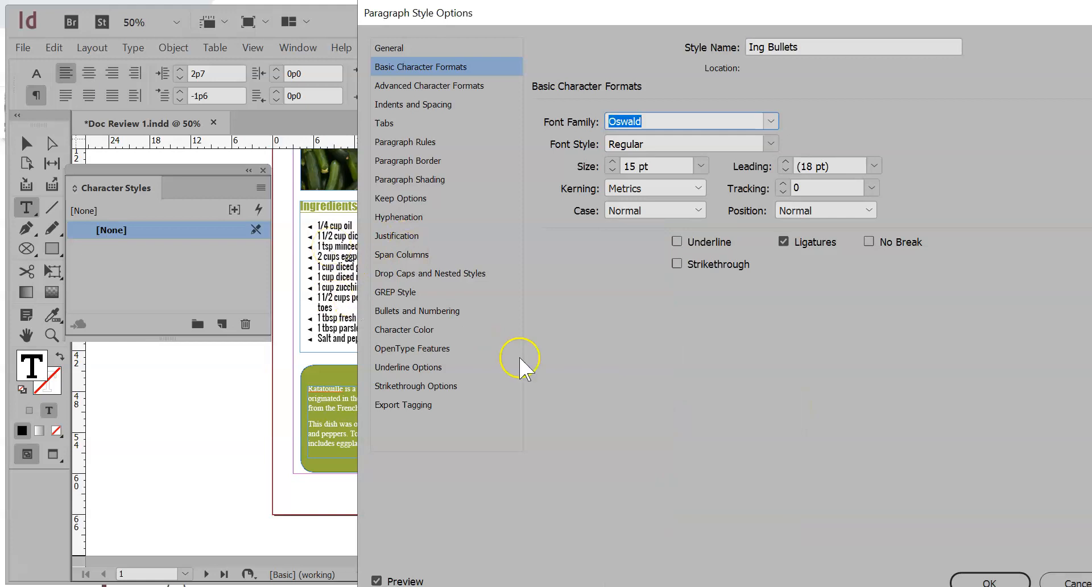
{"action": "left_click", "coordinate": [611, 171]}
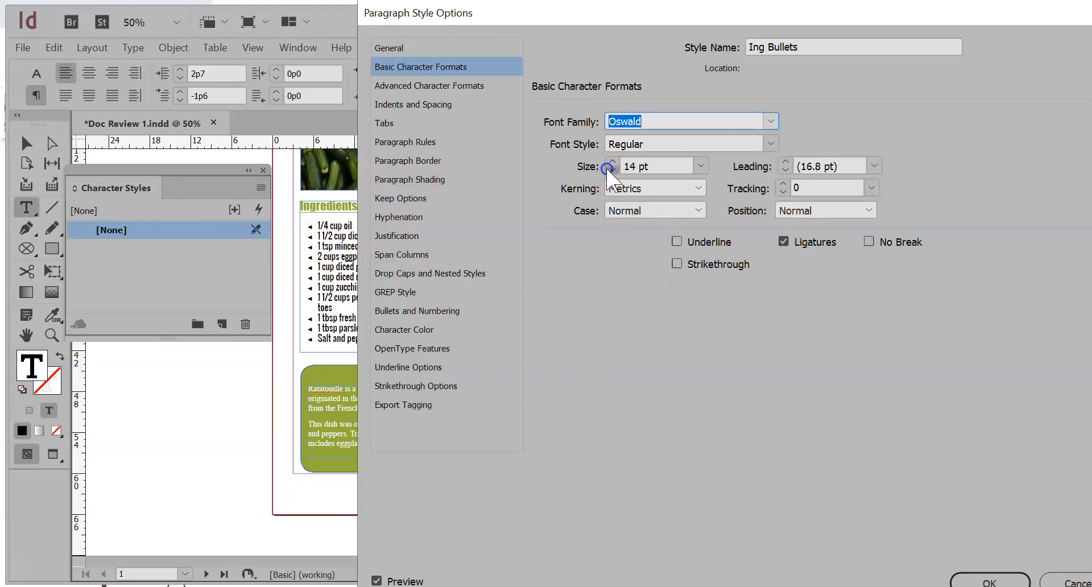
{"action": "left_click", "coordinate": [611, 171]}
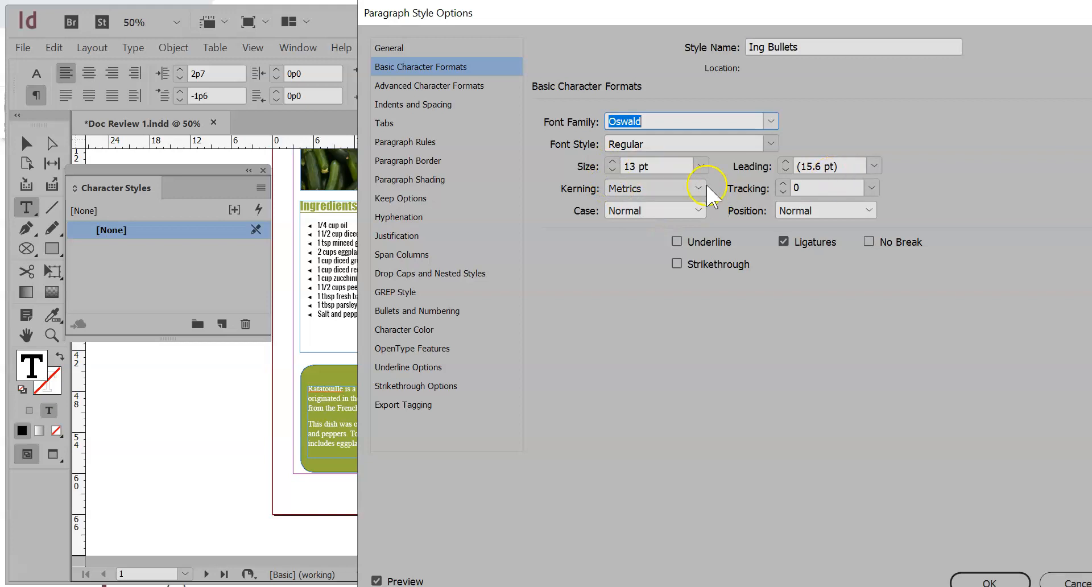
{"action": "mouse_move", "coordinate": [989, 570]}
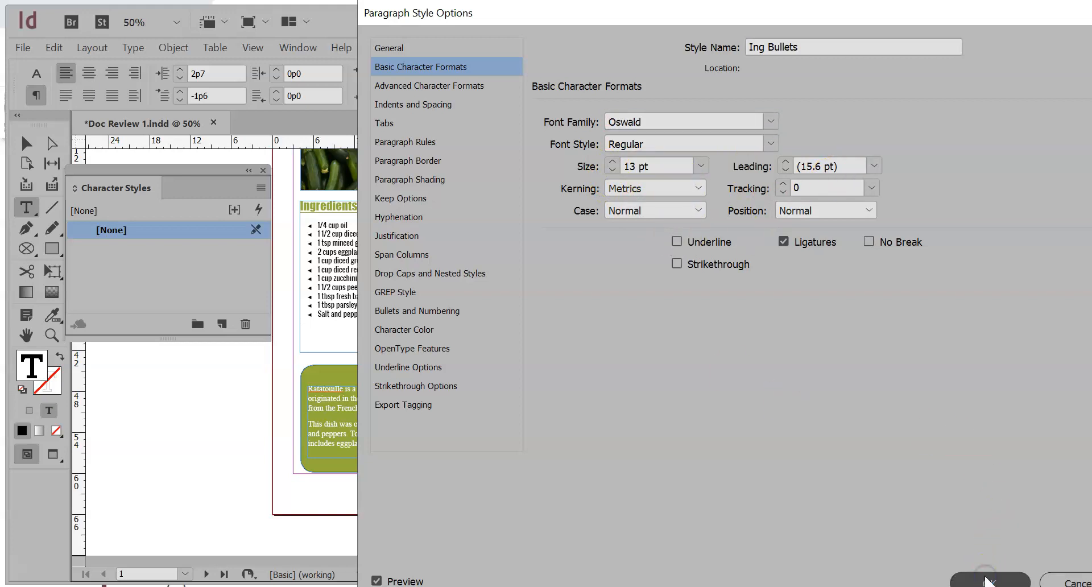
{"action": "left_click", "coordinate": [989, 579]}
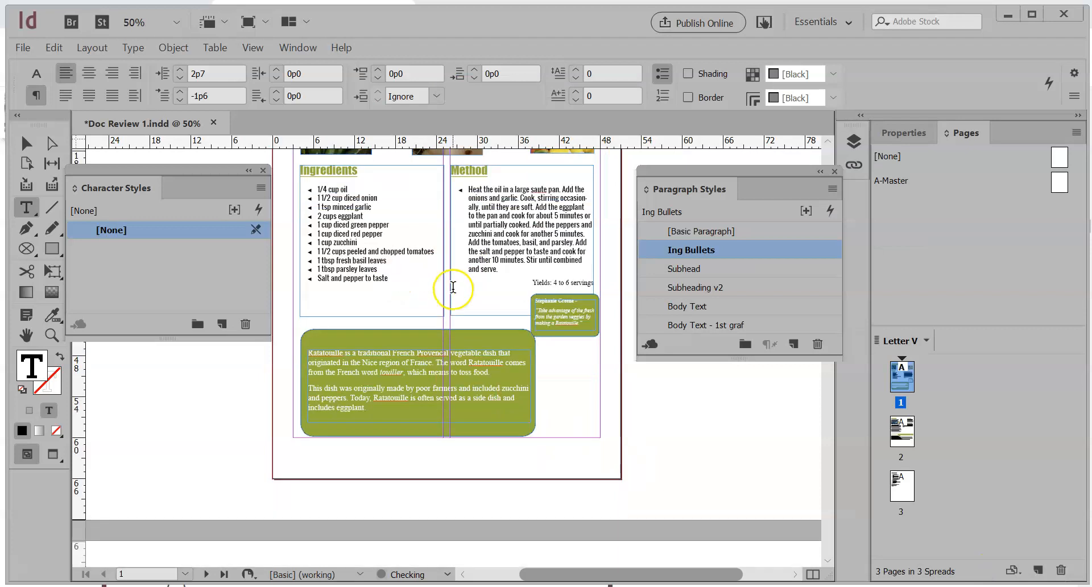
Step: Apply [Basic Paragraph] to the Method text and open that style's options
{"action": "left_click", "coordinate": [223, 574]}
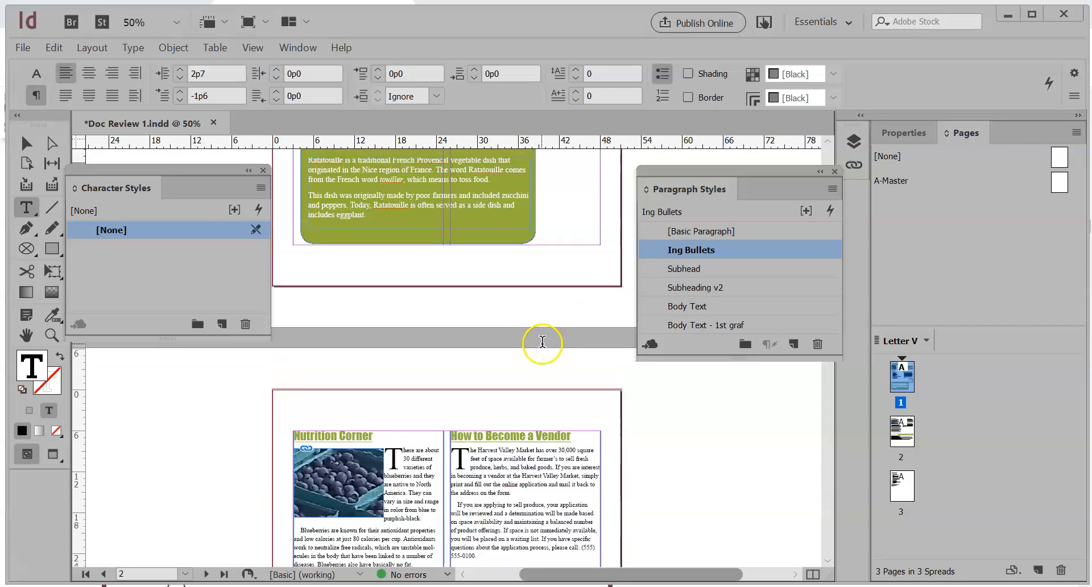
{"action": "scroll", "scroll_direction": "up", "scroll_amount": 3}
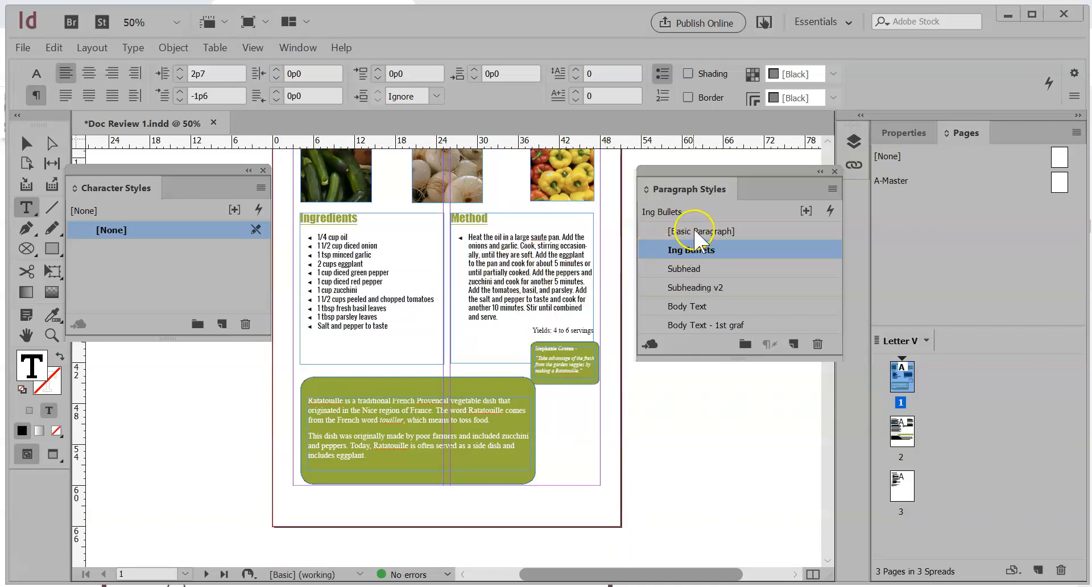
{"action": "left_click", "coordinate": [707, 231]}
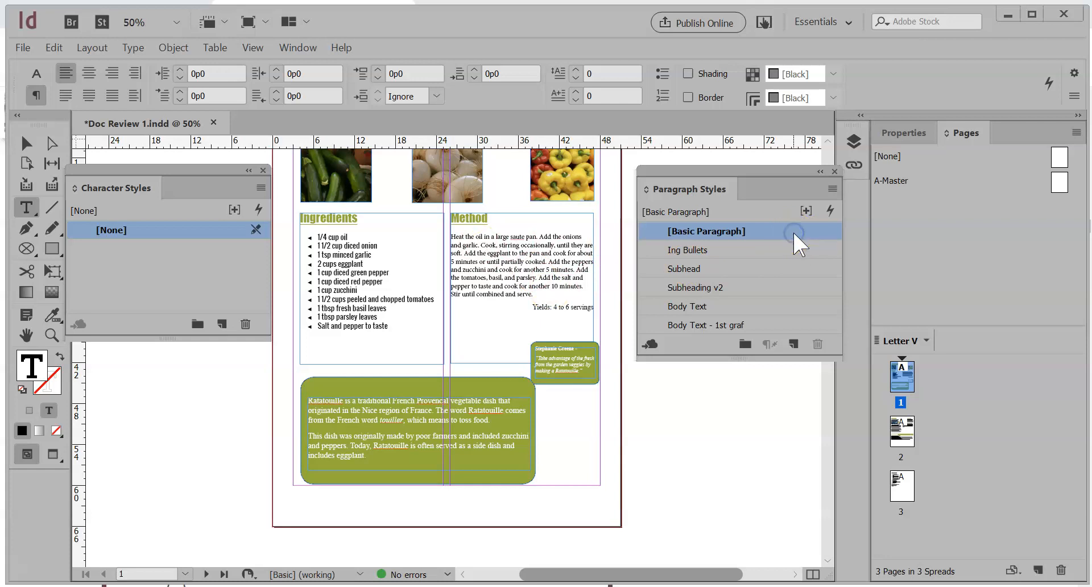
{"action": "mouse_move", "coordinate": [700, 257]}
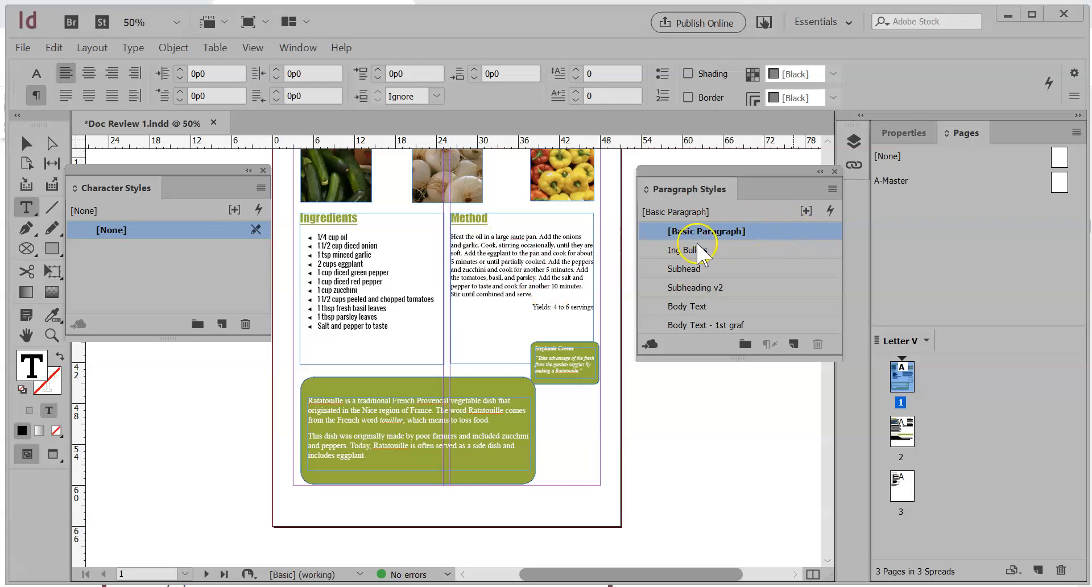
{"action": "double_click", "coordinate": [706, 231]}
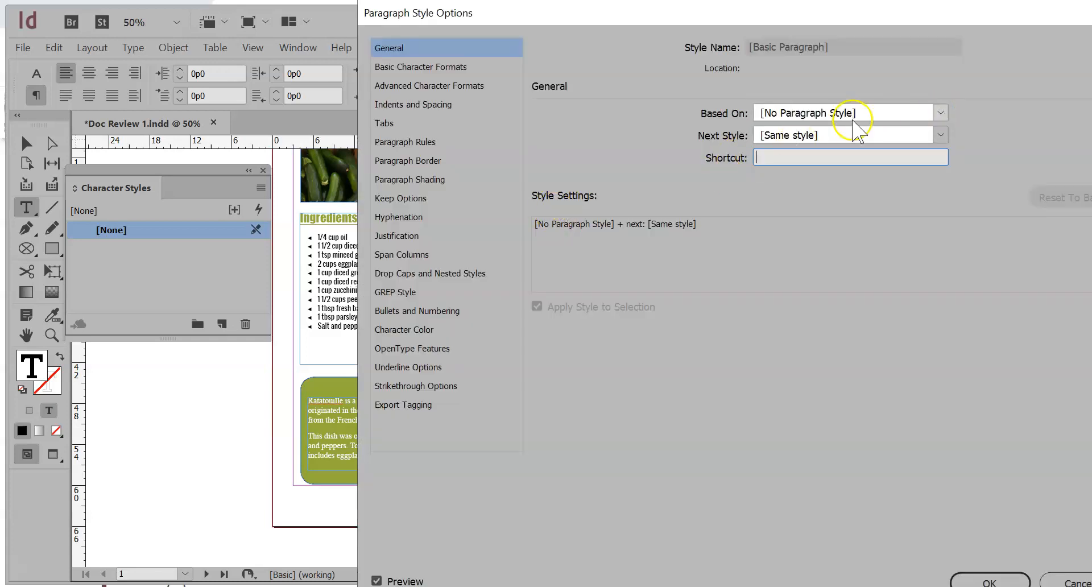
Step: Set Basic Paragraph's Basic Character Formats to Oswald at 10 pt and save
{"action": "left_click", "coordinate": [421, 66]}
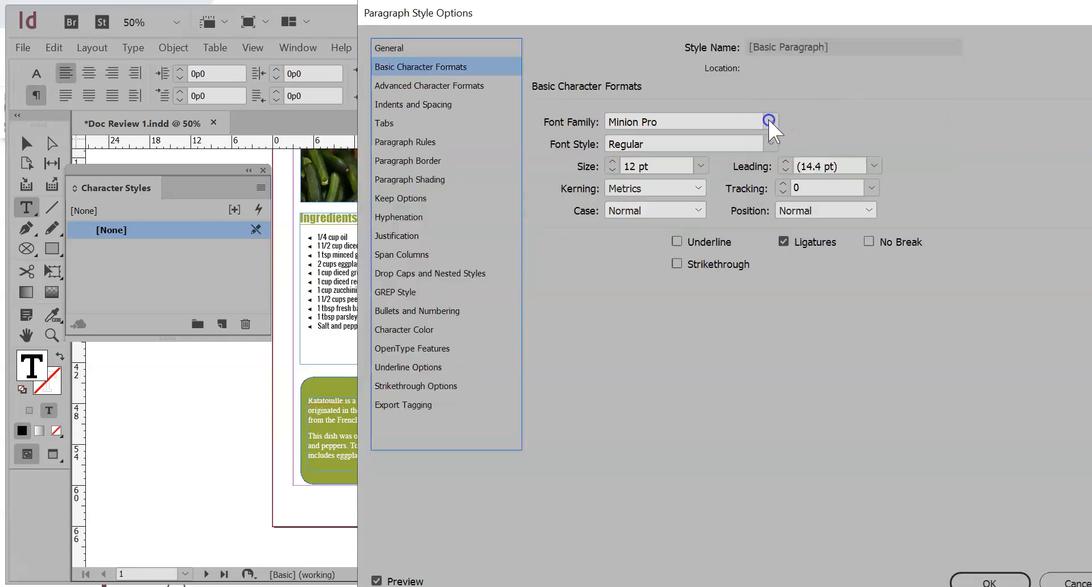
{"action": "left_click", "coordinate": [769, 122]}
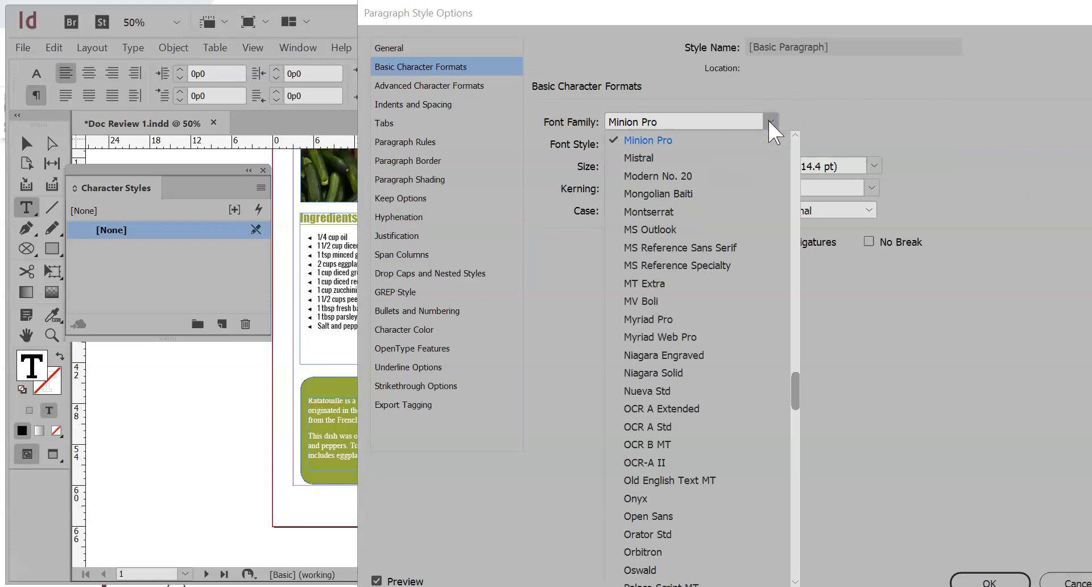
{"action": "mouse_move", "coordinate": [668, 487]}
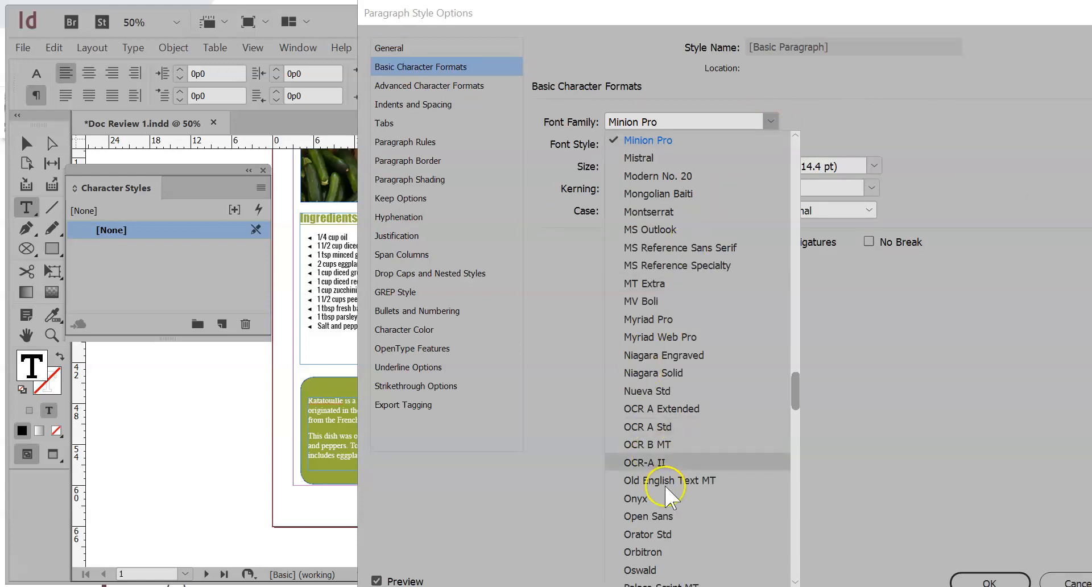
{"action": "left_click", "coordinate": [639, 569]}
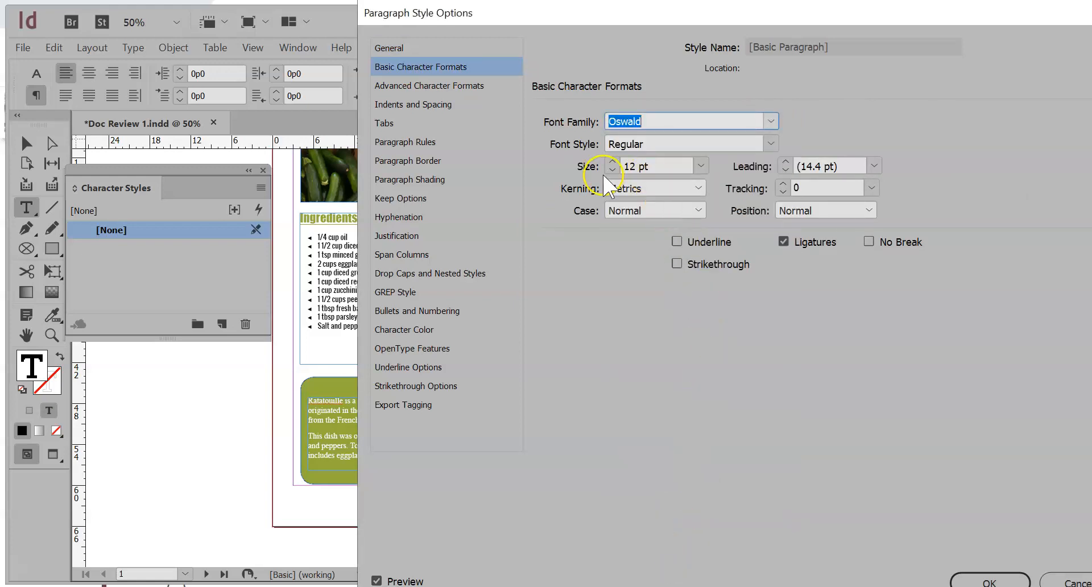
{"action": "left_click", "coordinate": [611, 170]}
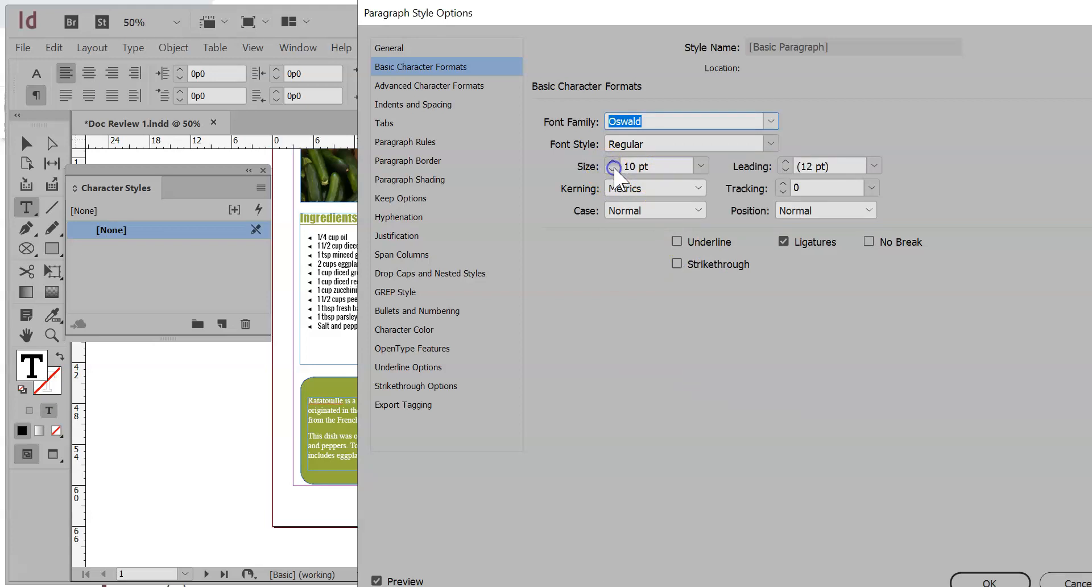
{"action": "left_click", "coordinate": [988, 583]}
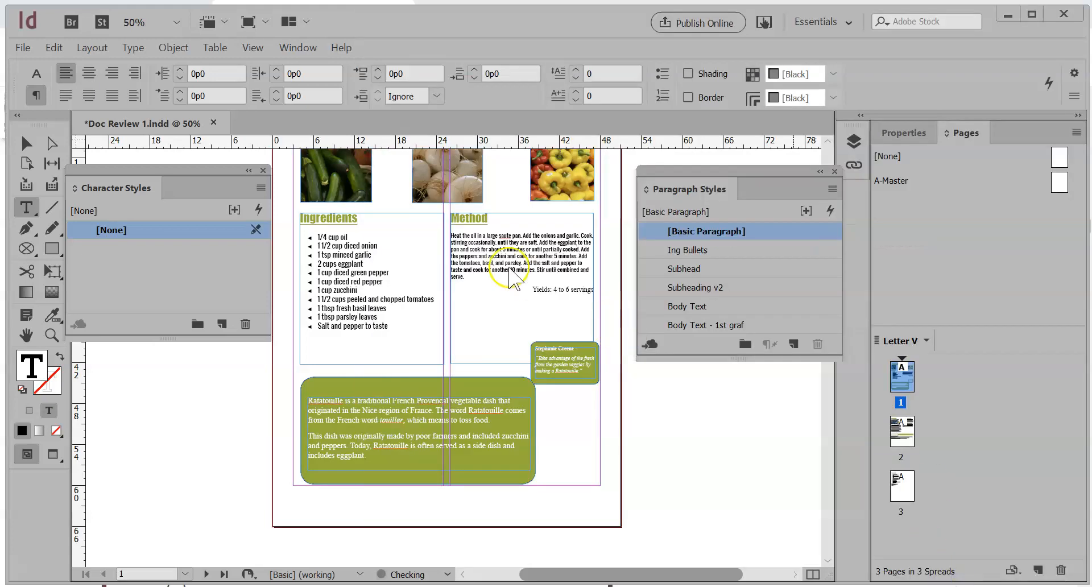
Step: Apply [Basic Paragraph] to the vendor and Nutrition Corner paragraphs on page 2
{"action": "scroll", "scroll_direction": "down", "scroll_amount": 3}
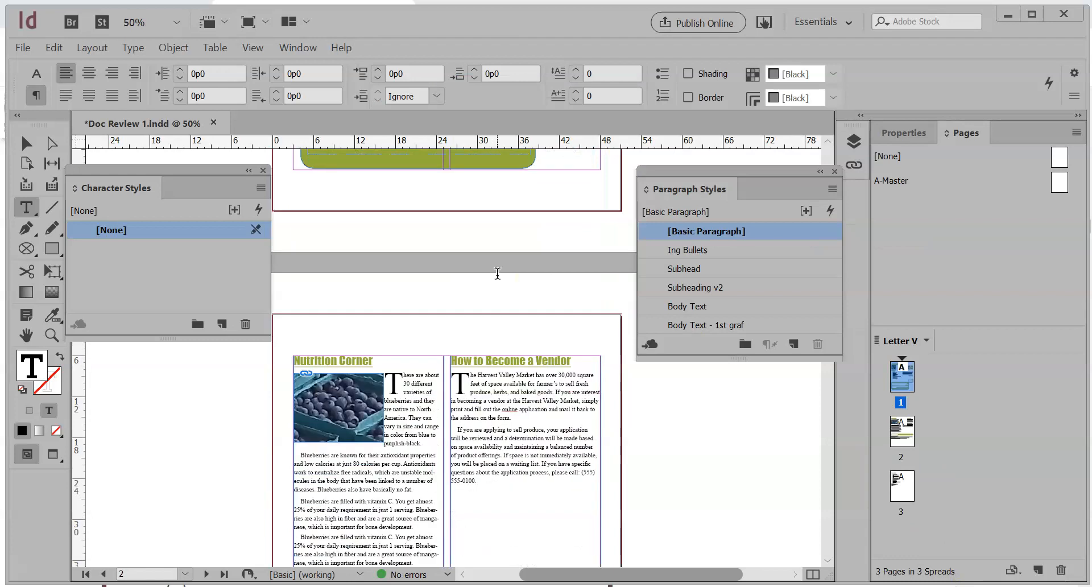
{"action": "scroll", "scroll_direction": "down", "scroll_amount": 3}
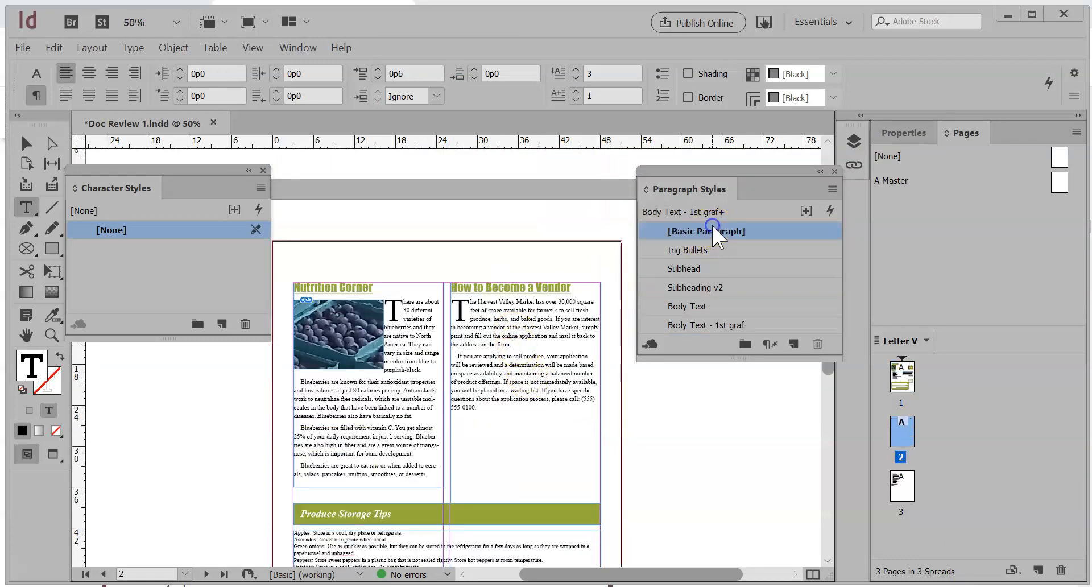
{"action": "left_click", "coordinate": [686, 305]}
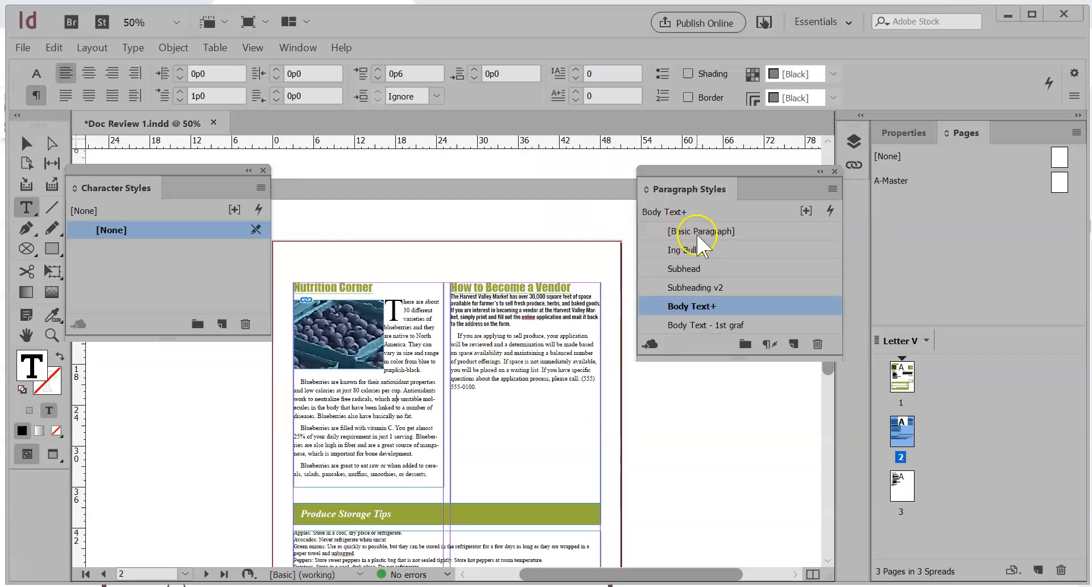
{"action": "left_click", "coordinate": [704, 324]}
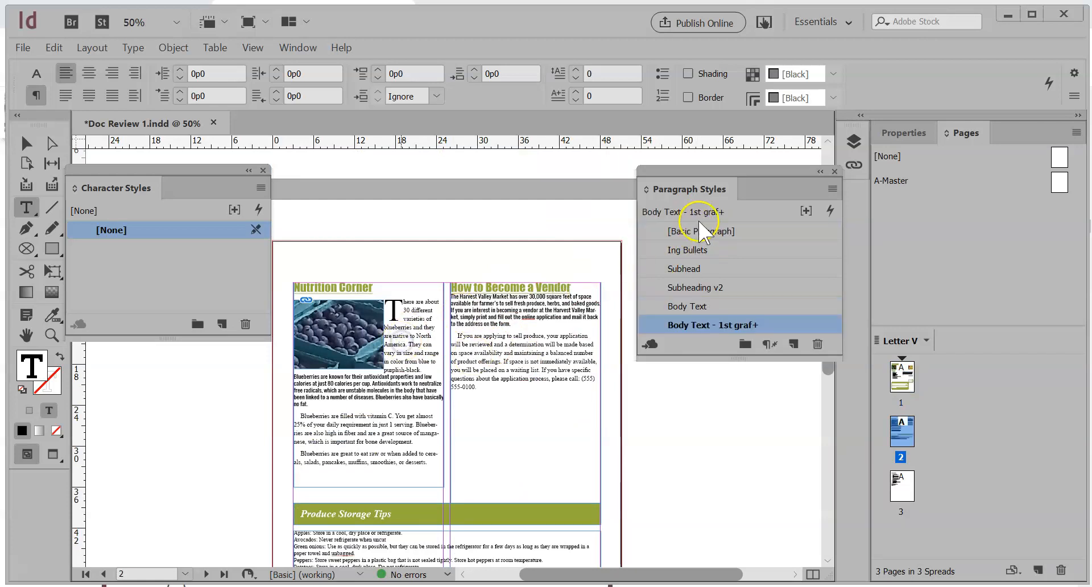
{"action": "left_click", "coordinate": [705, 230]}
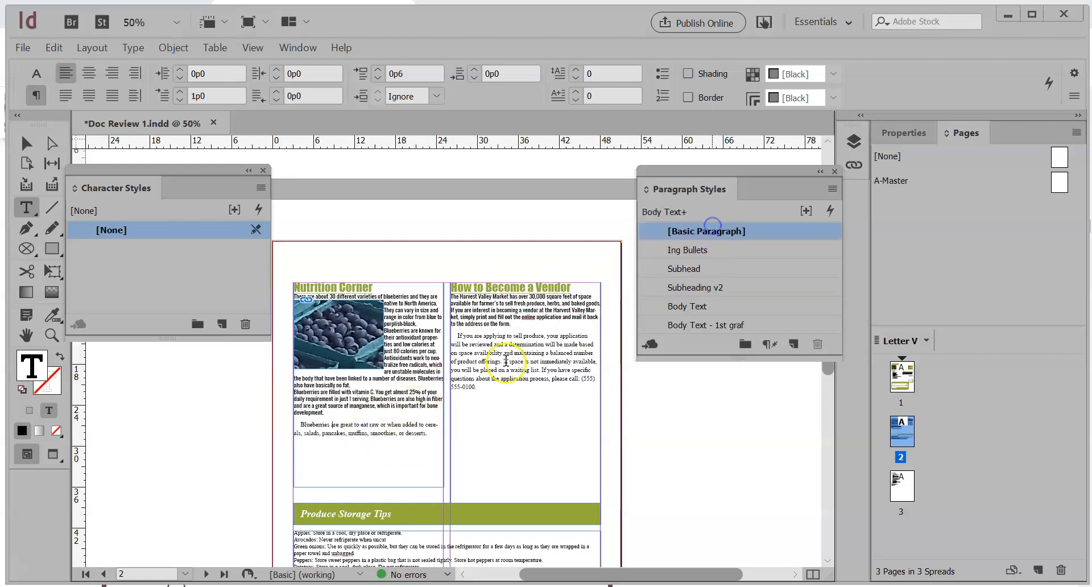
{"action": "left_click", "coordinate": [705, 231]}
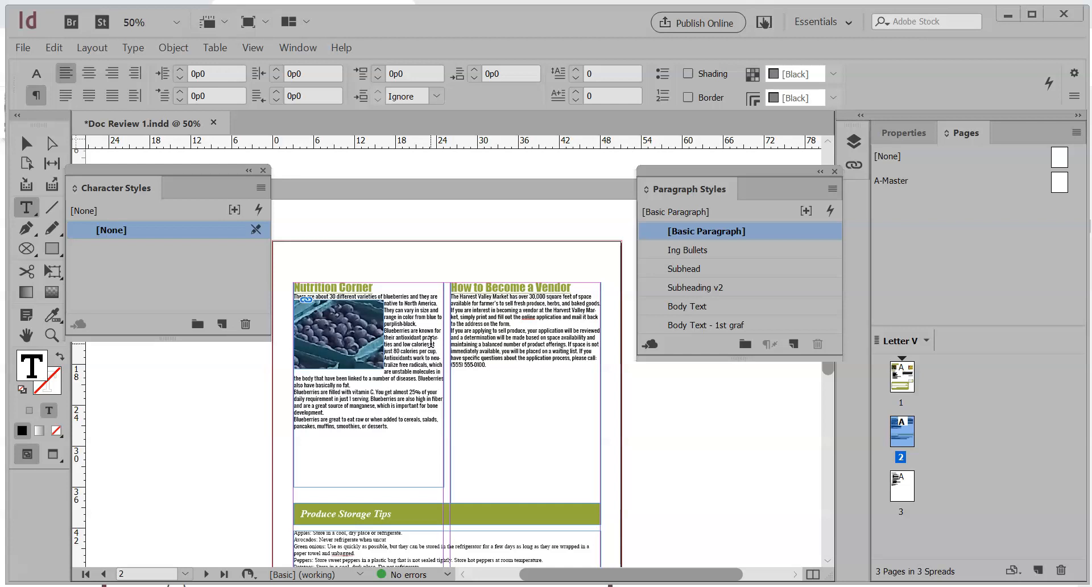
{"action": "mouse_move", "coordinate": [35, 557]}
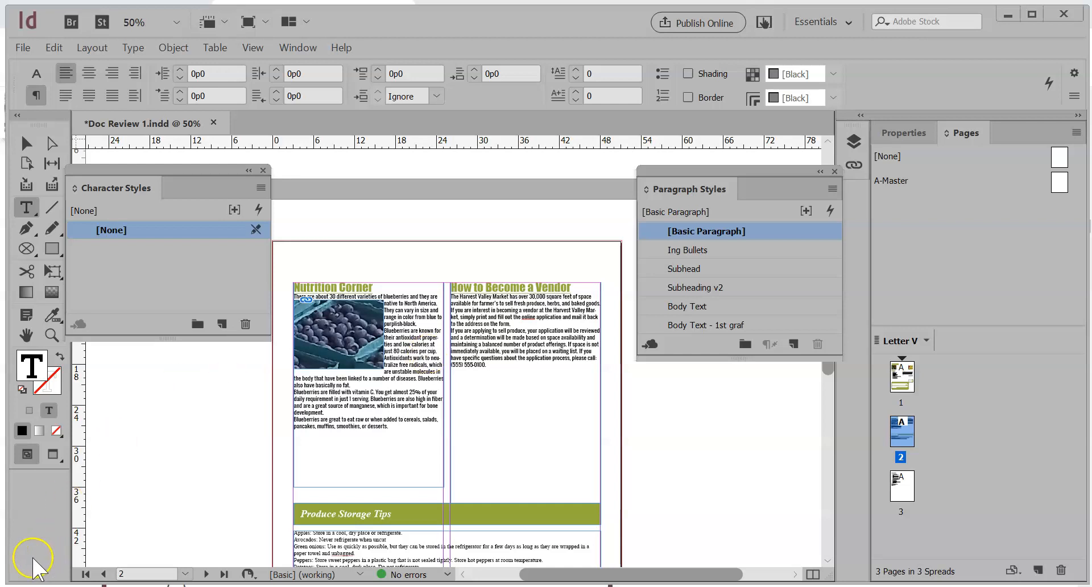